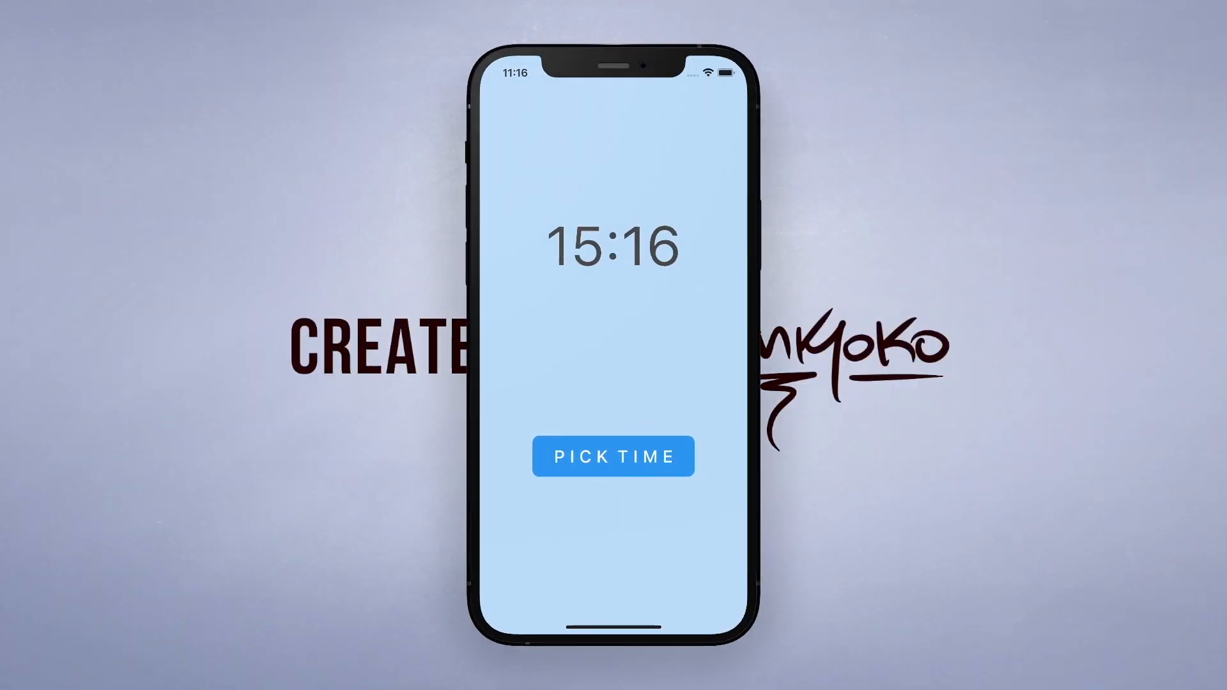
# - Pick 8:30 AM in the app's time picker, confirm it, then tap PICK TIME again
pyautogui.click(613, 456)
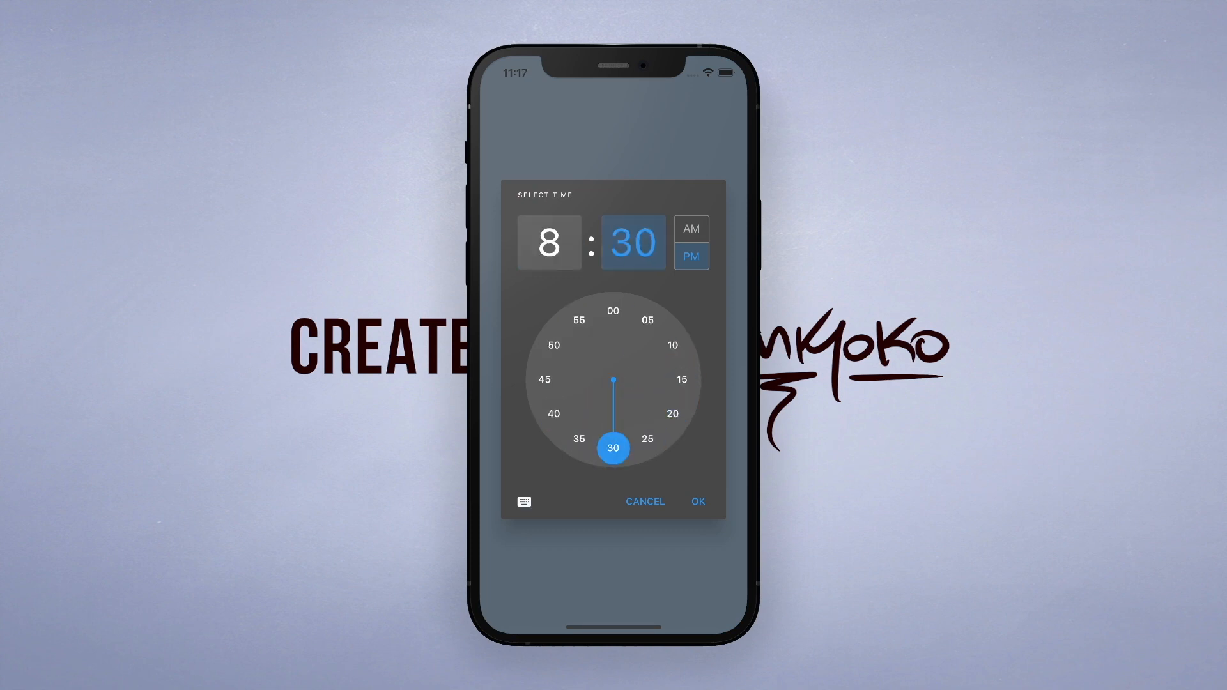
pyautogui.click(691, 228)
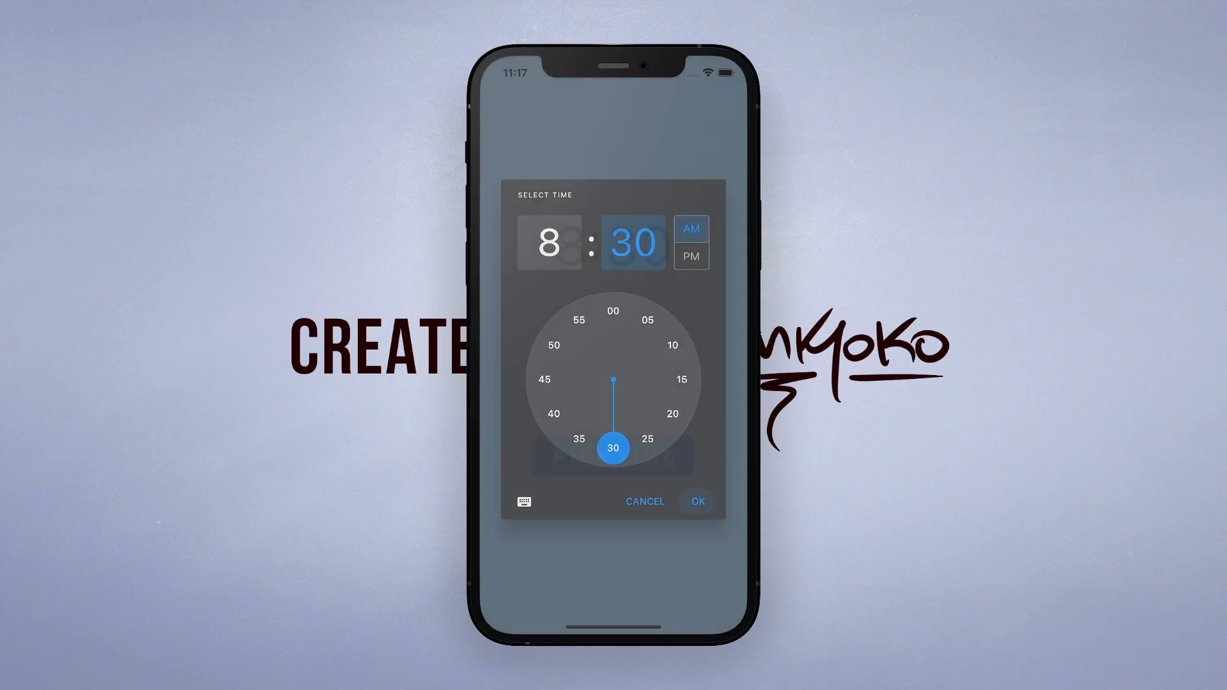
pyautogui.click(696, 501)
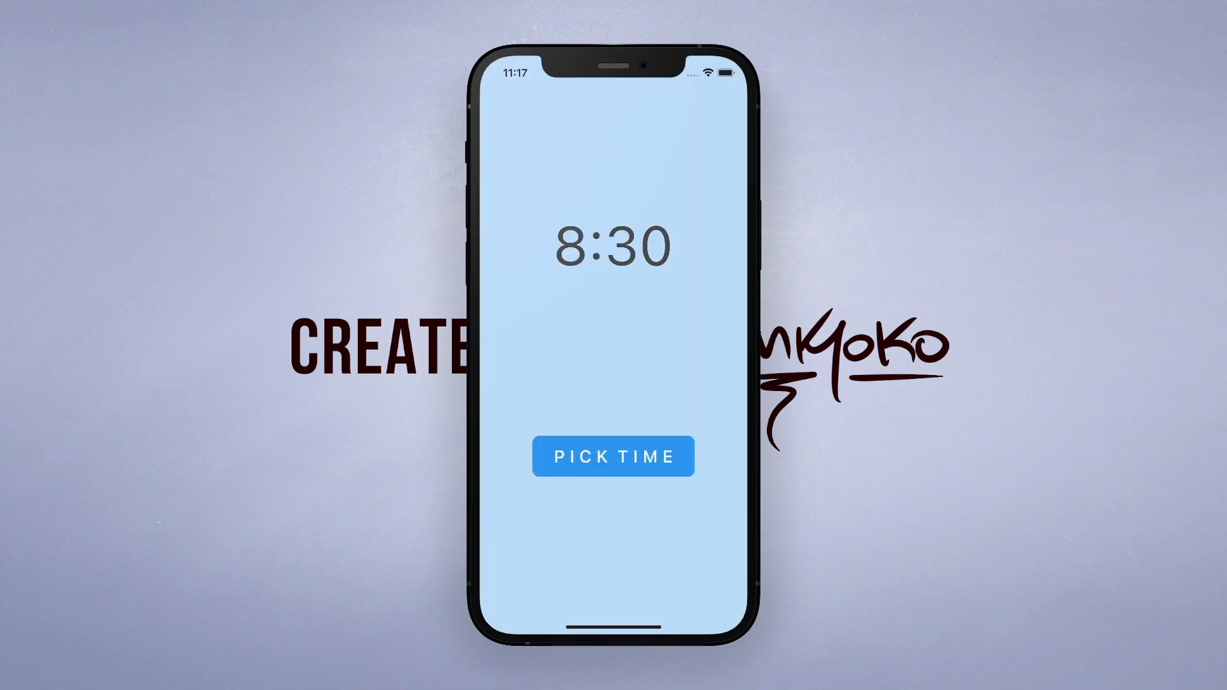
pyautogui.click(613, 456)
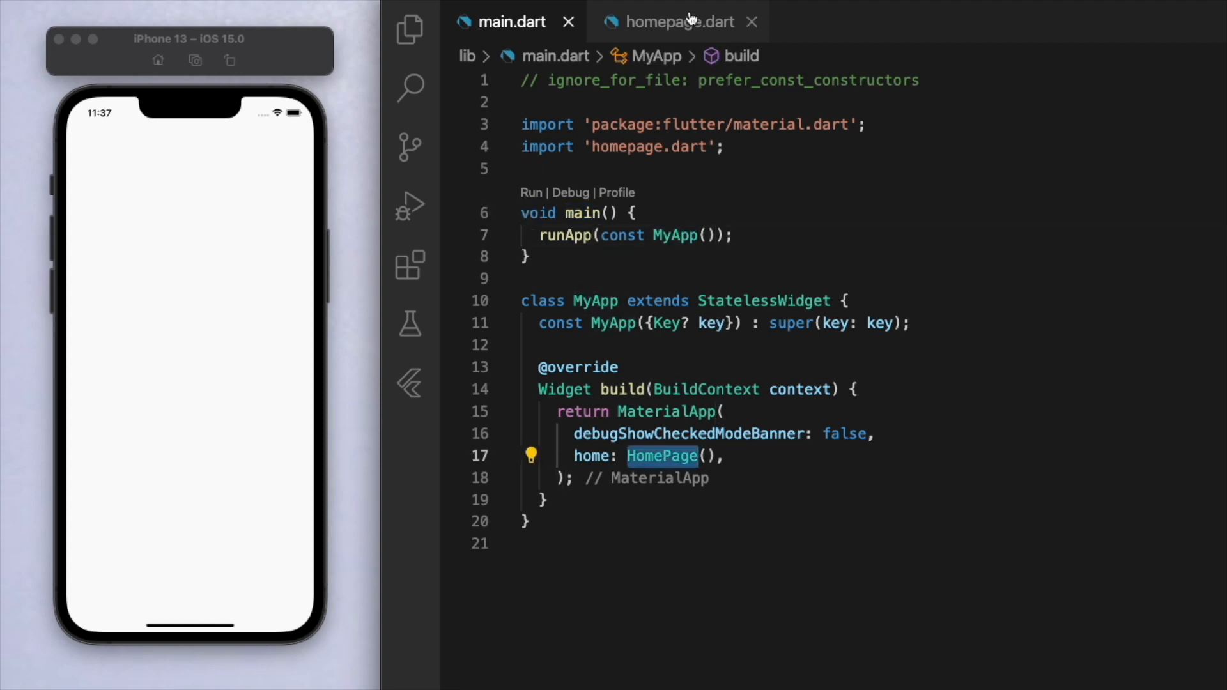
# - In homepage.dart, give the Scaffold a centered MaterialButton labelled 'PICK TIME'
pyautogui.click(679, 21)
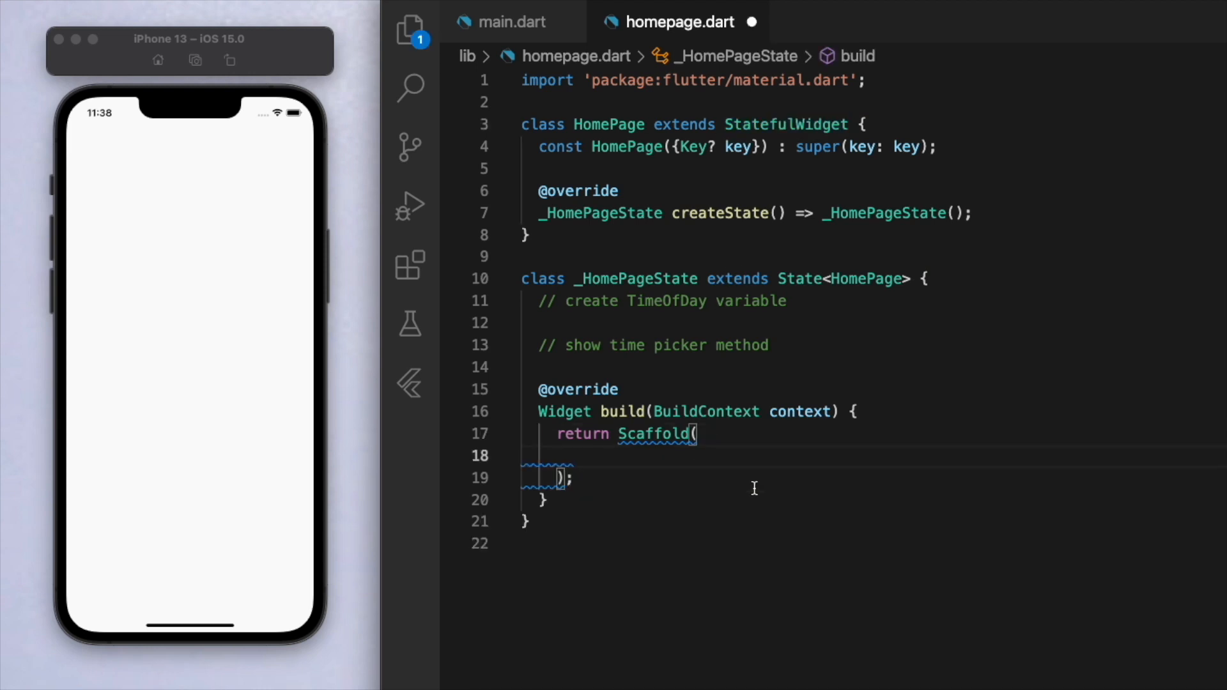
pyautogui.write('body: Ce,')
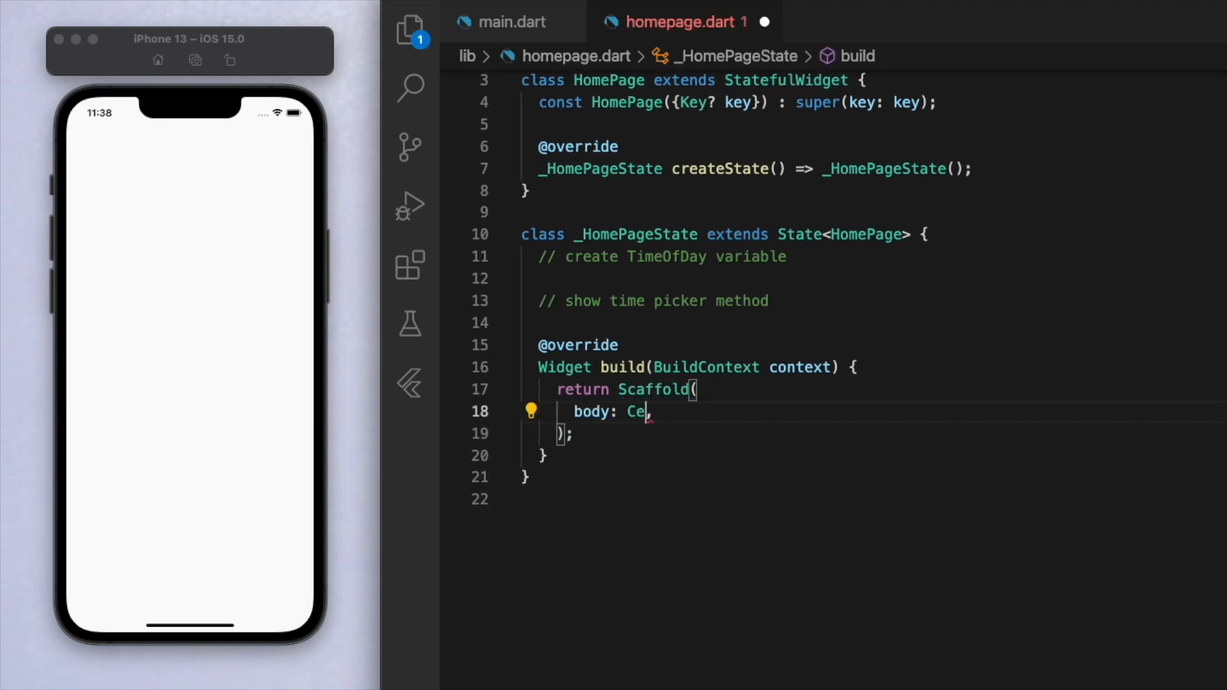
pyautogui.write('nter(child: MaterialButton(onPressed: (')
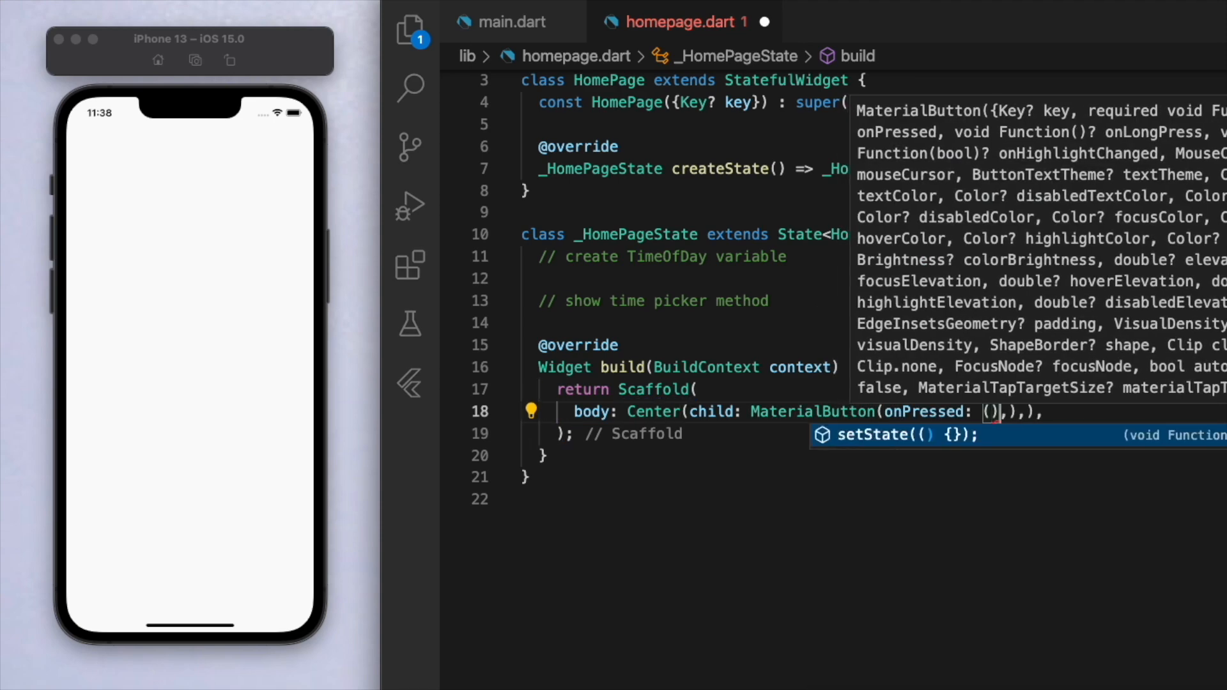
pyautogui.write('c')
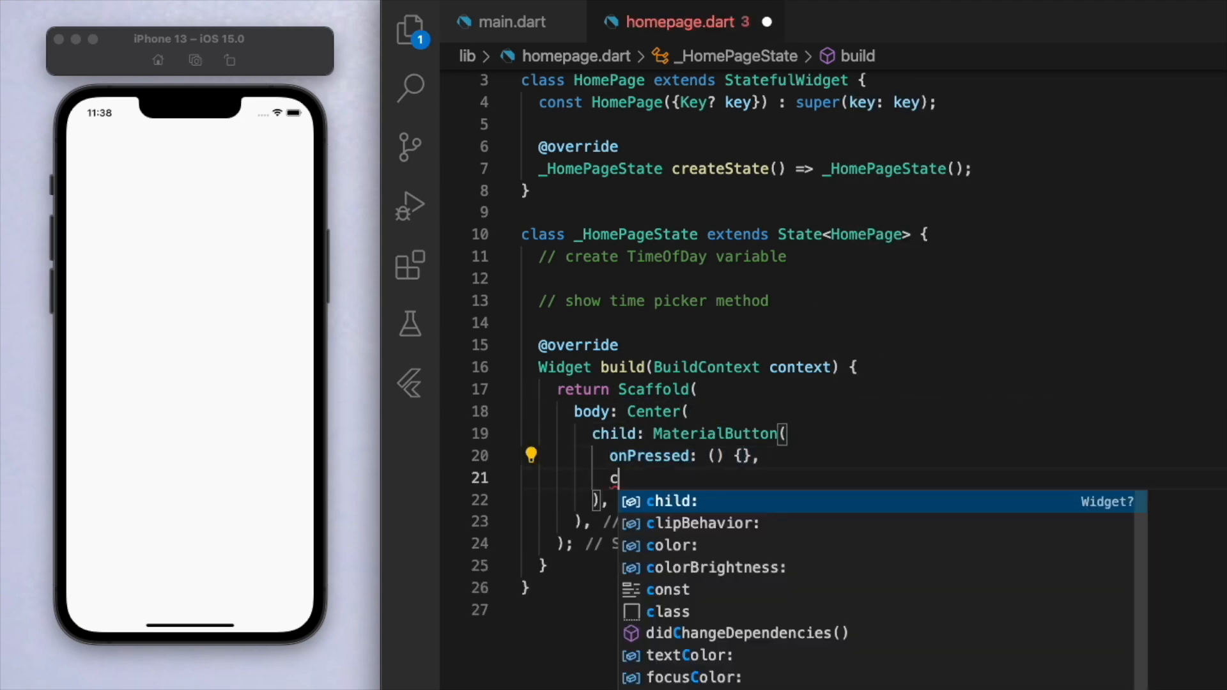
pyautogui.write("child: Text(''),")
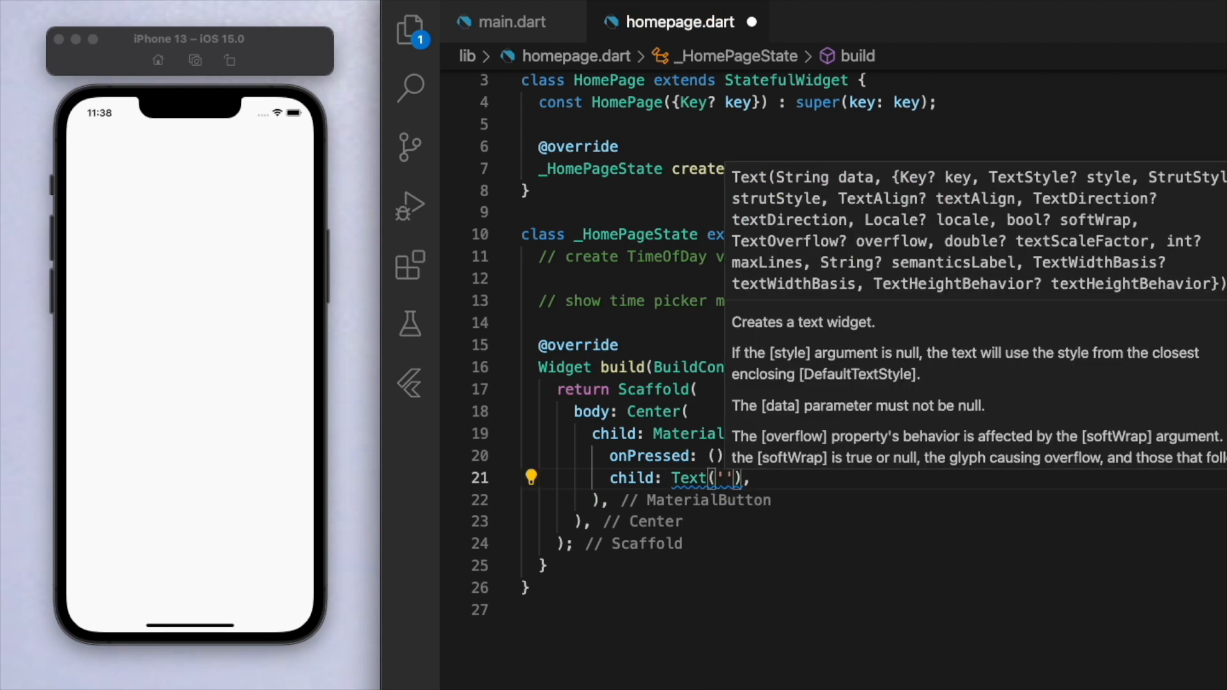
pyautogui.write('PICK TIME')
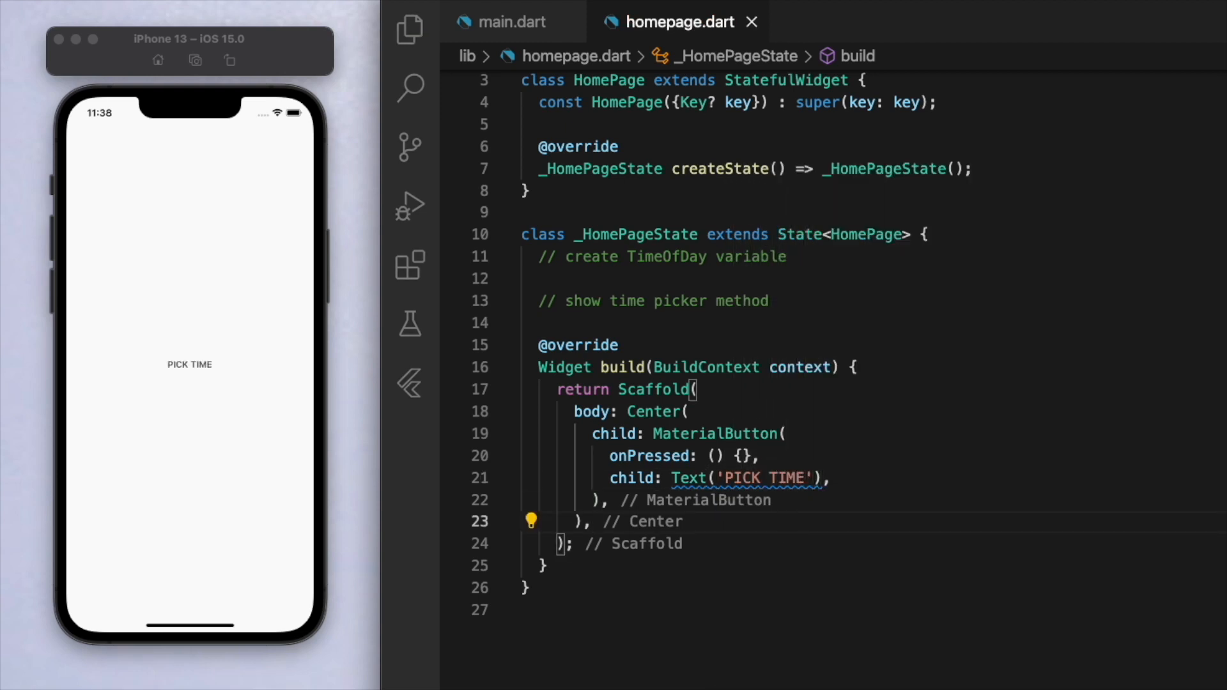
# - Make the button Colors.blue with size-30 white text, wrapping the label in Padding
pyautogui.write('color: Col,')
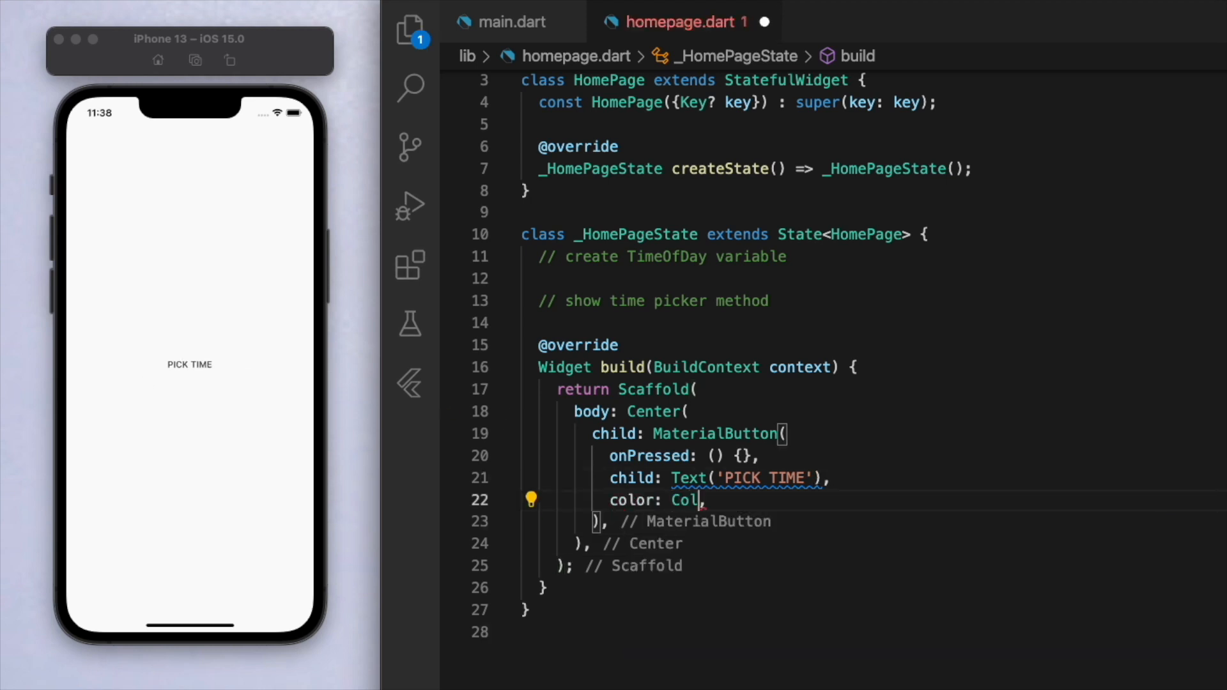
pyautogui.write('ors.blue')
pyautogui.write('style: TextStyle(color: Colors.white, fontSize:')
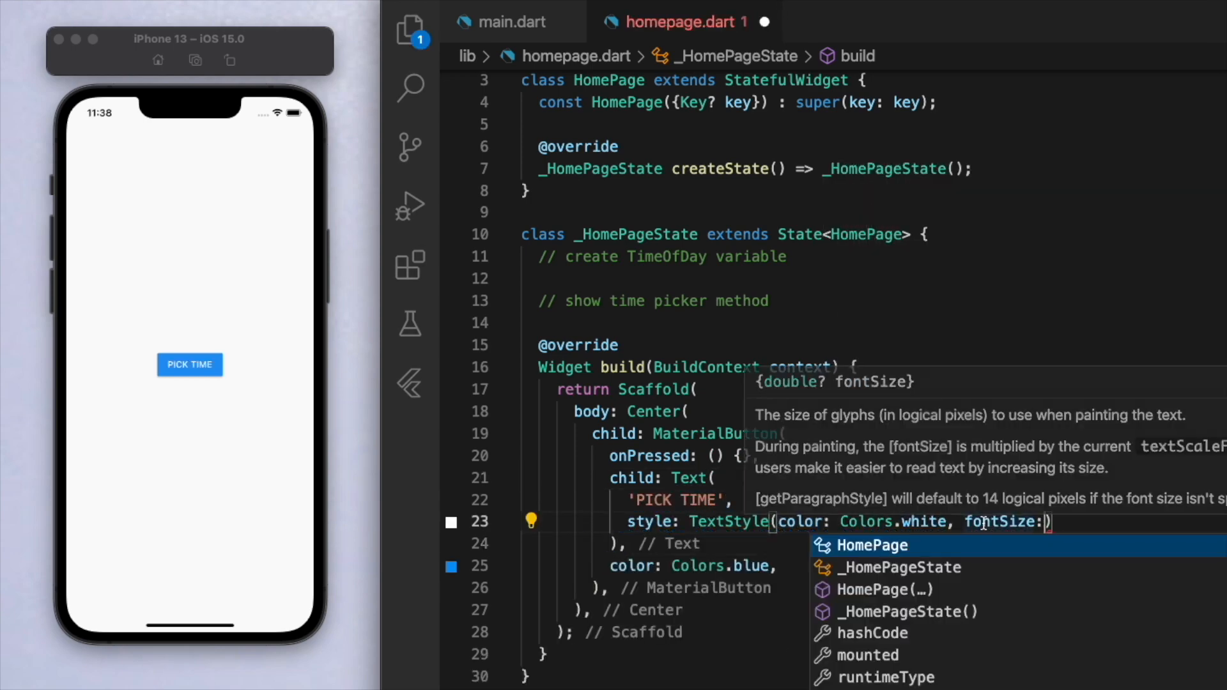
pyautogui.write('30')
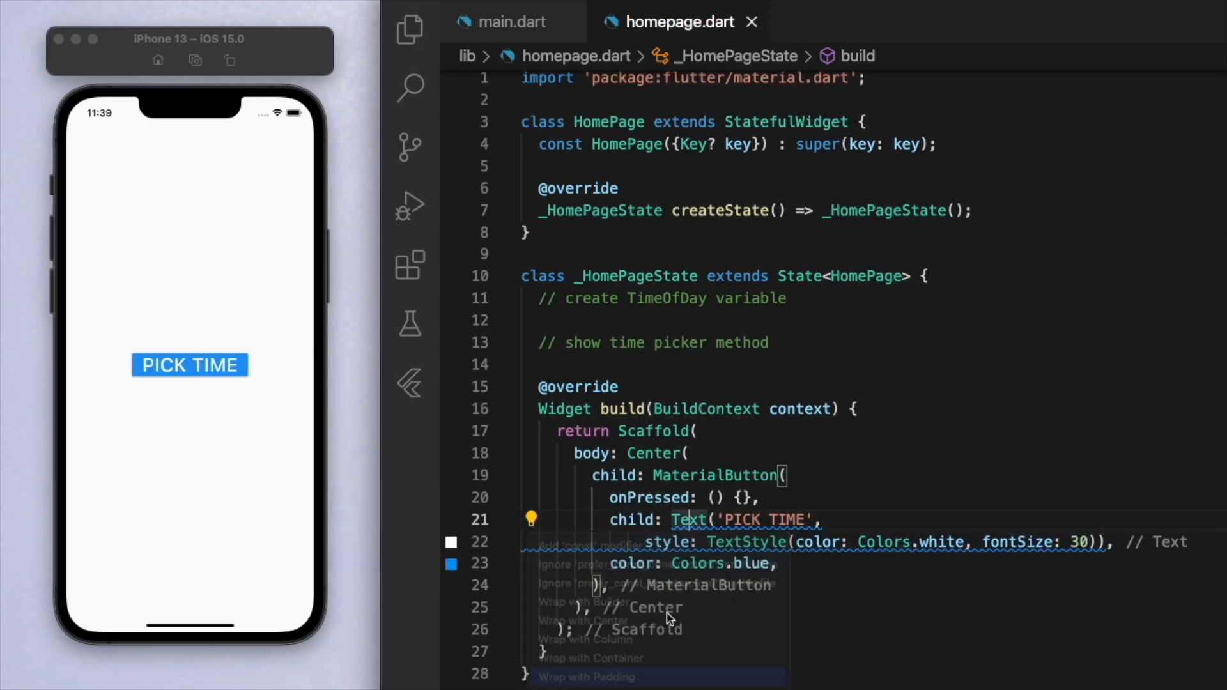
pyautogui.click(585, 676)
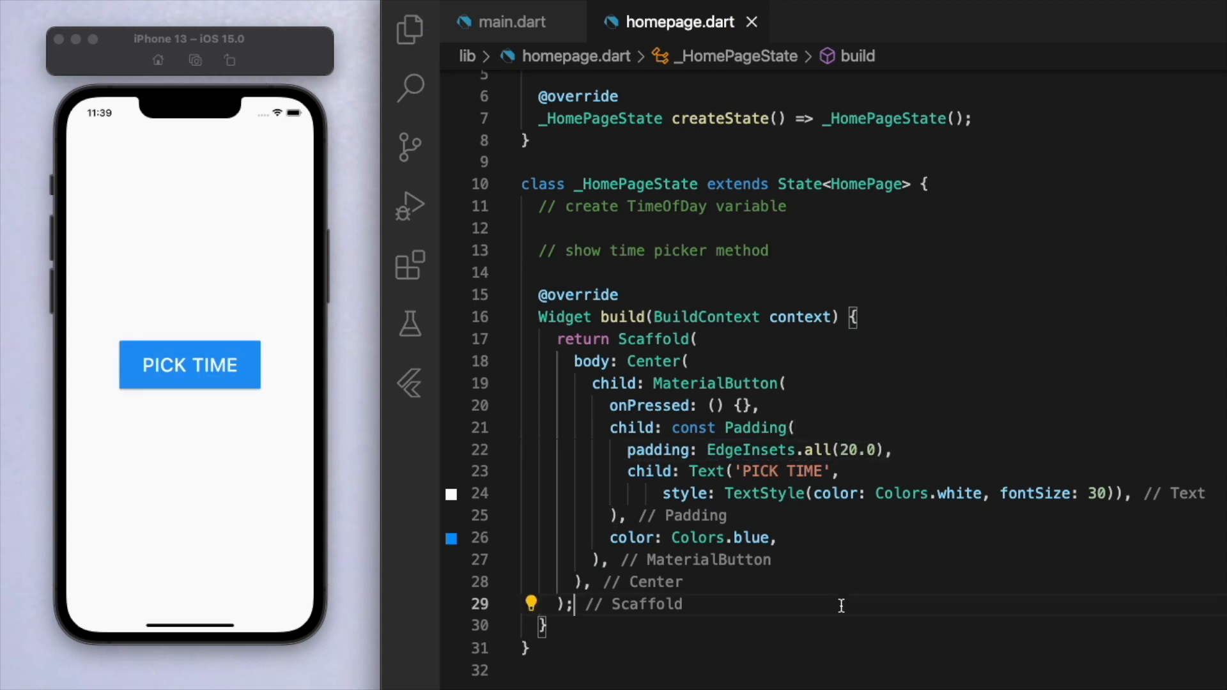
pyautogui.moveTo(756, 428)
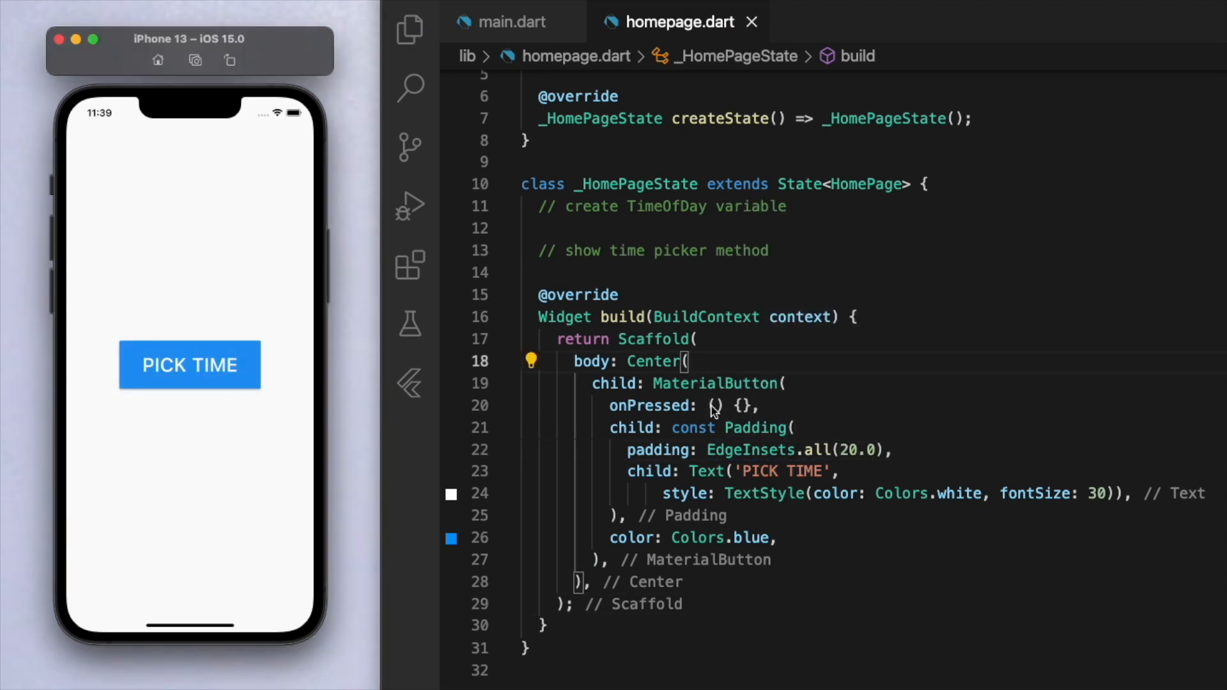
# - Wire onPressed to a new _showTimePicker showing a picker at TimeOfDay.now(), and save
pyautogui.write('_')
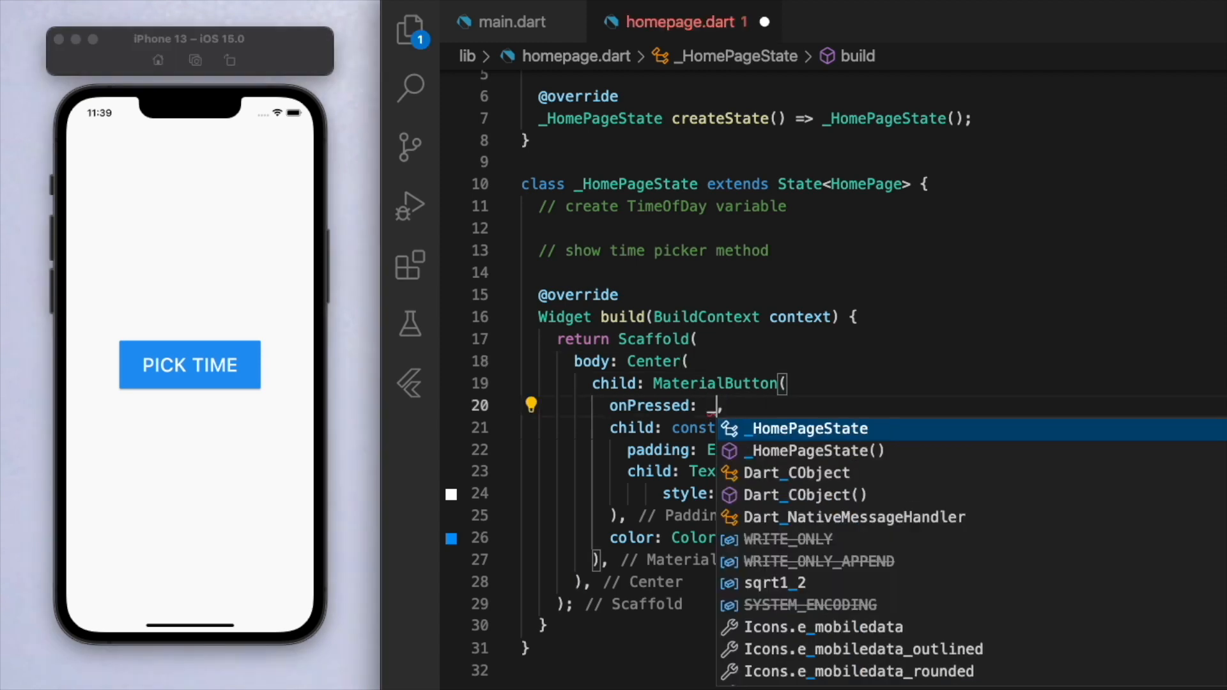
pyautogui.write('showTimePicker')
pyautogui.click(867, 273)
pyautogui.write('void')
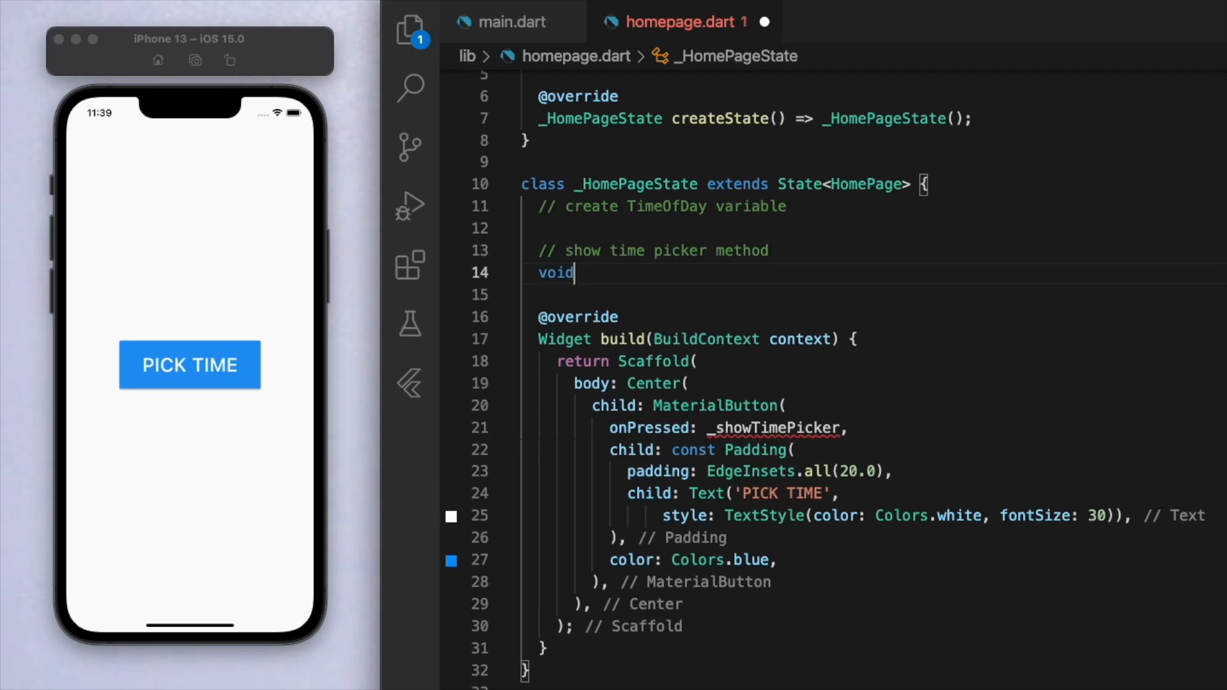
pyautogui.write('_showTimePicker() {')
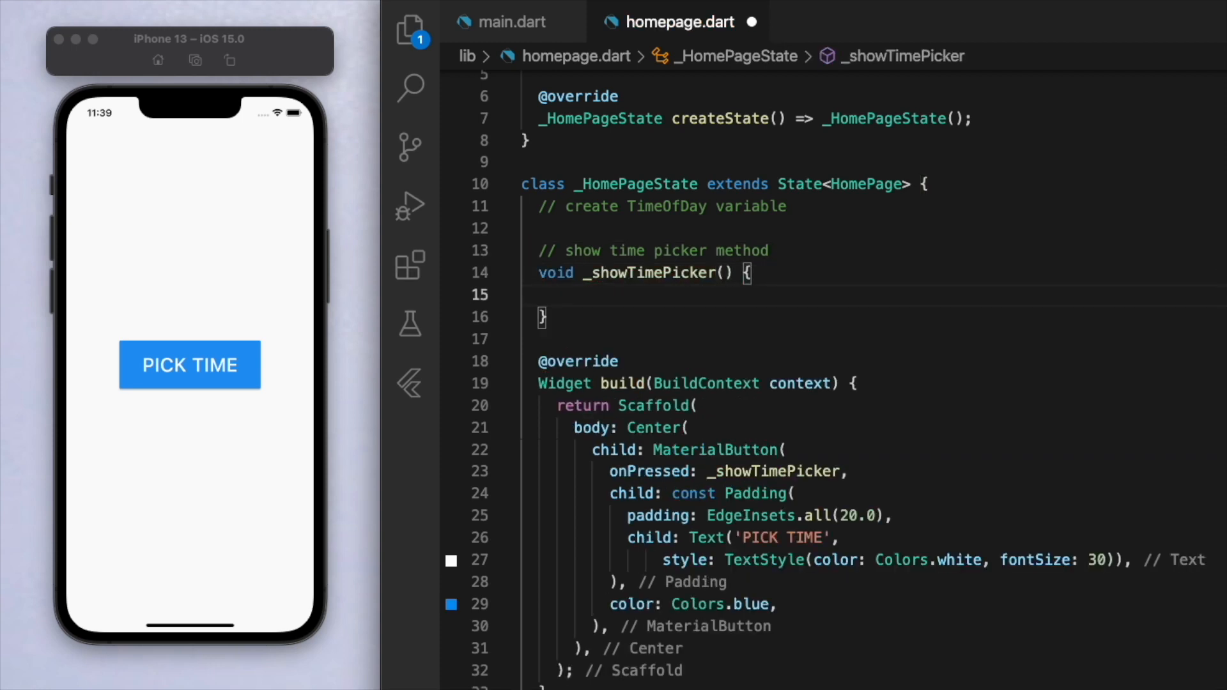
pyautogui.write('showTime')
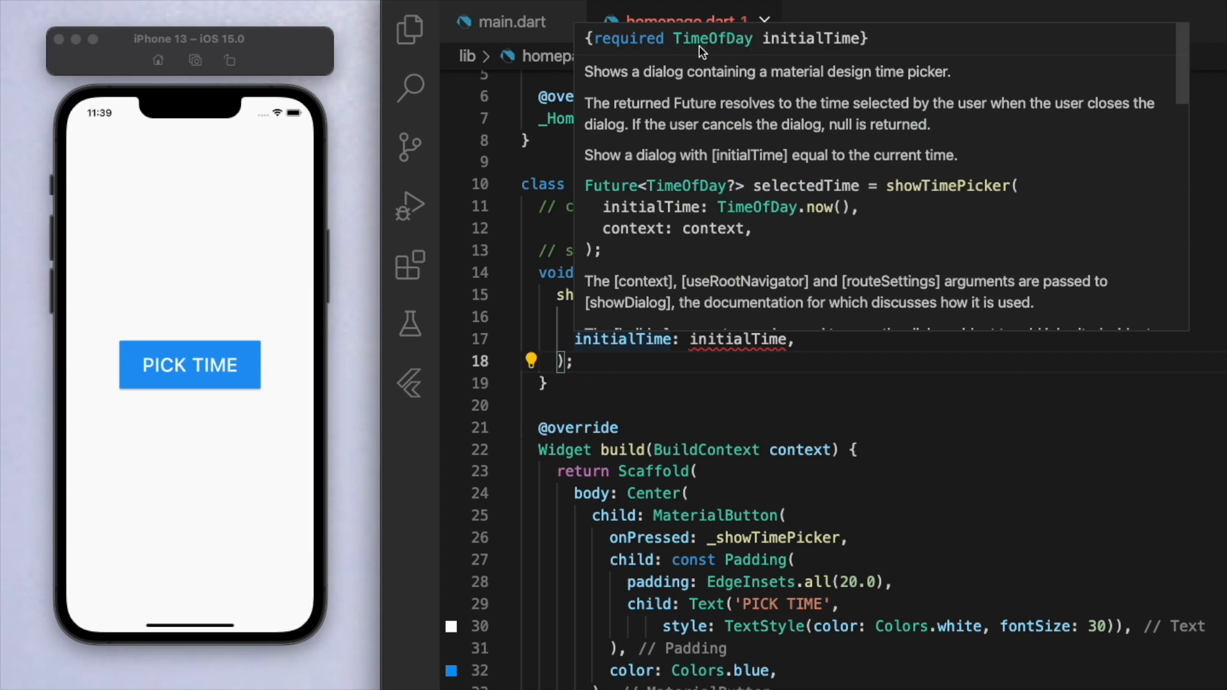
pyautogui.moveTo(761, 64)
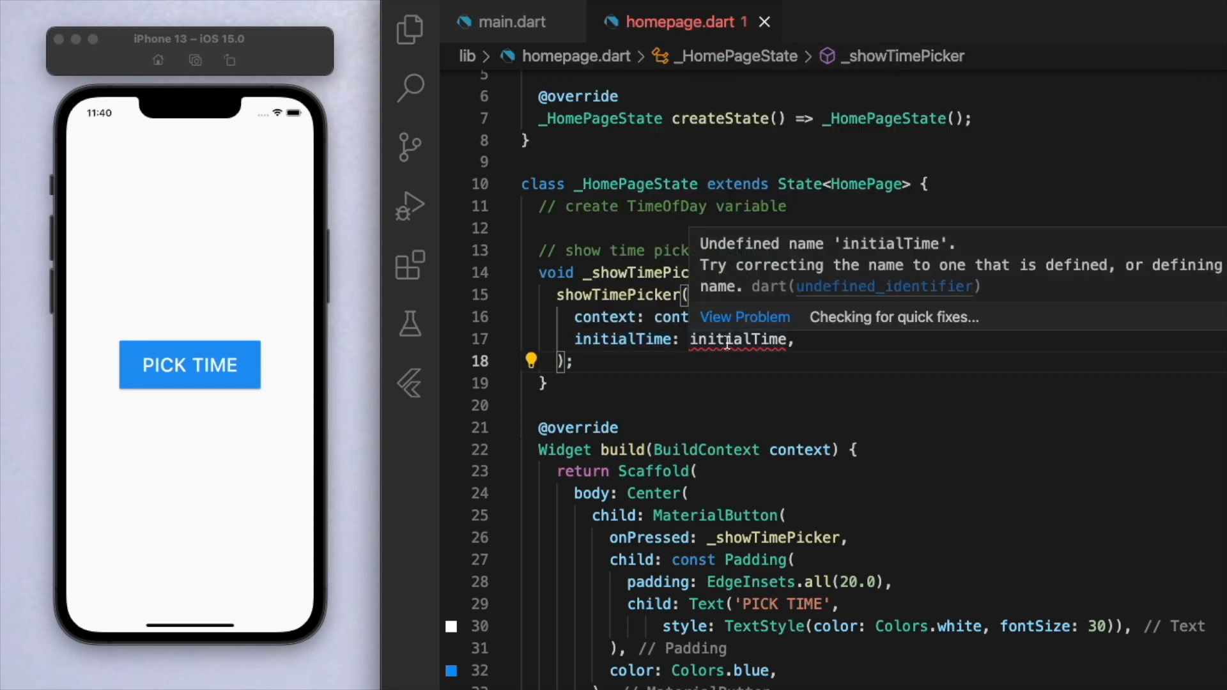
pyautogui.write('TimeOfDay.now()')
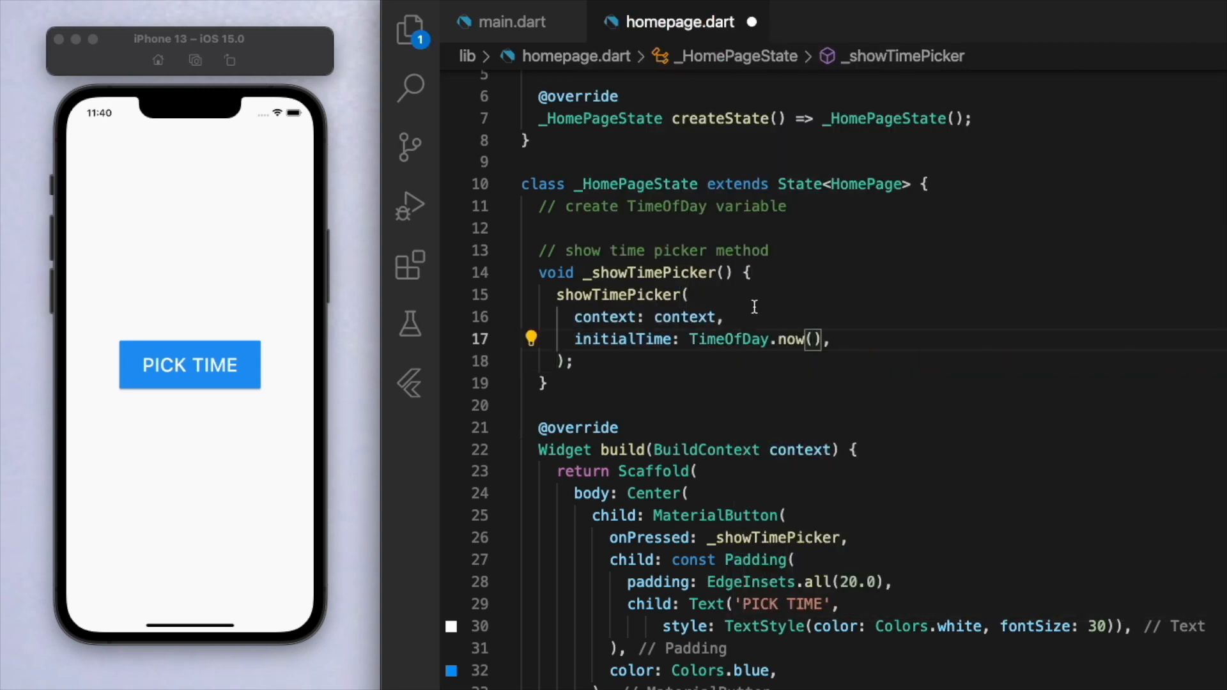
pyautogui.press('cmd+s')
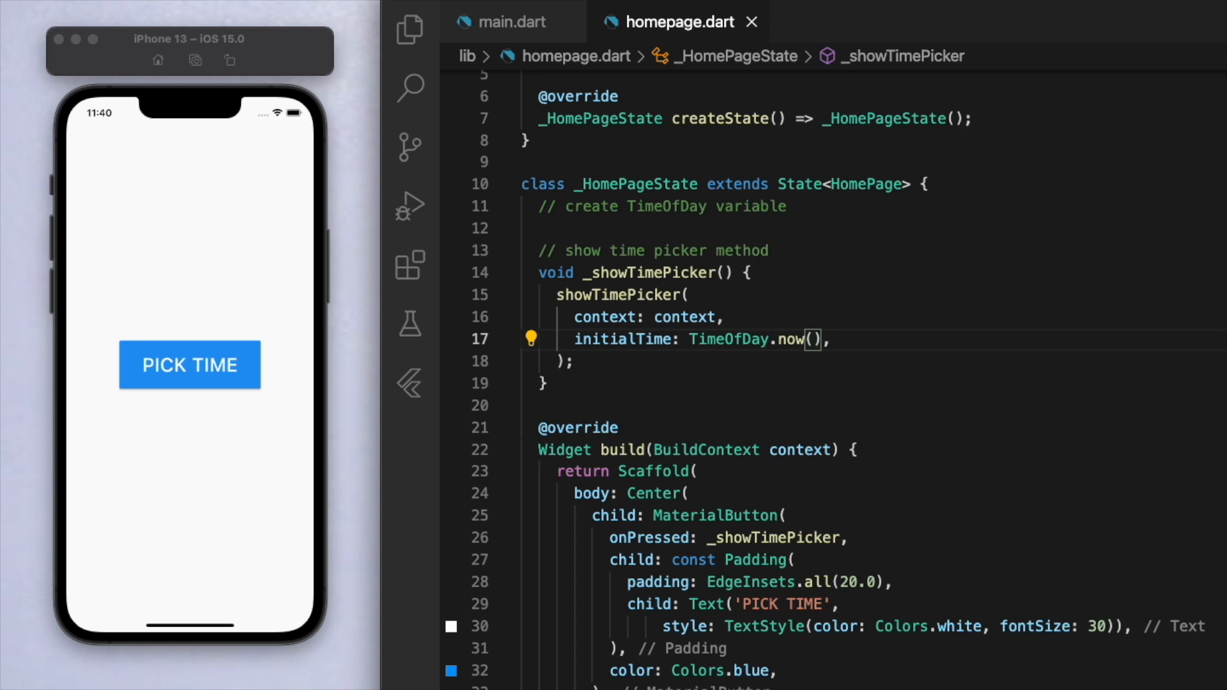
pyautogui.click(189, 364)
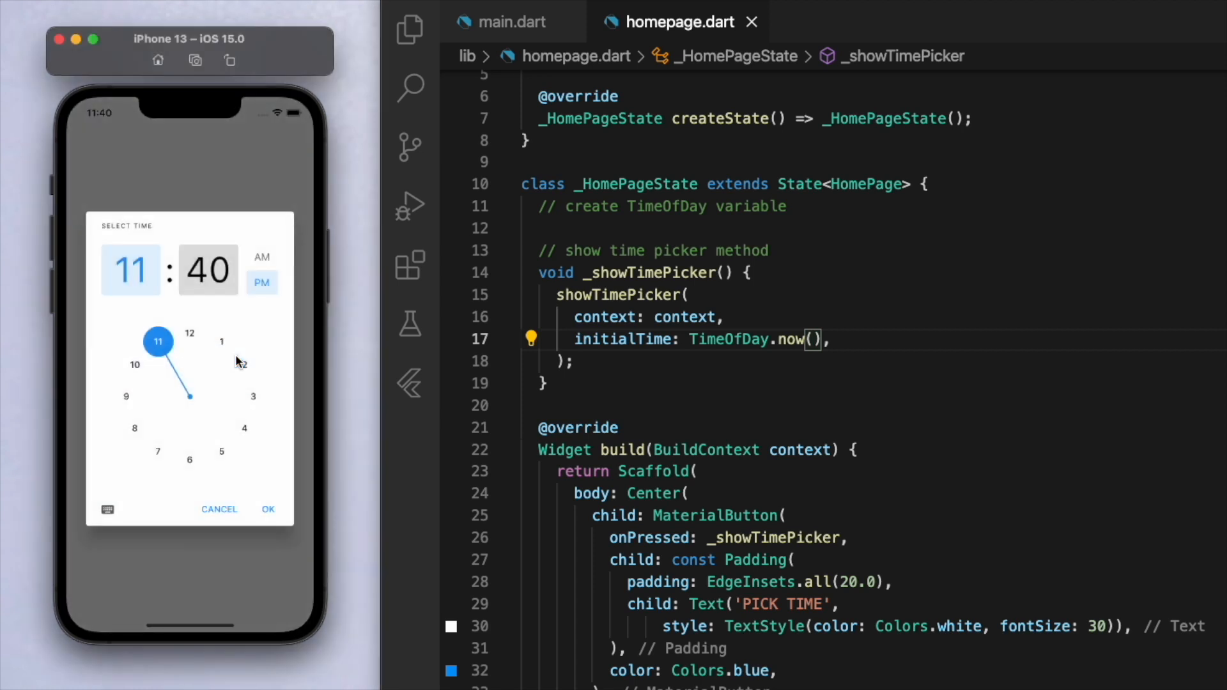
pyautogui.click(209, 269)
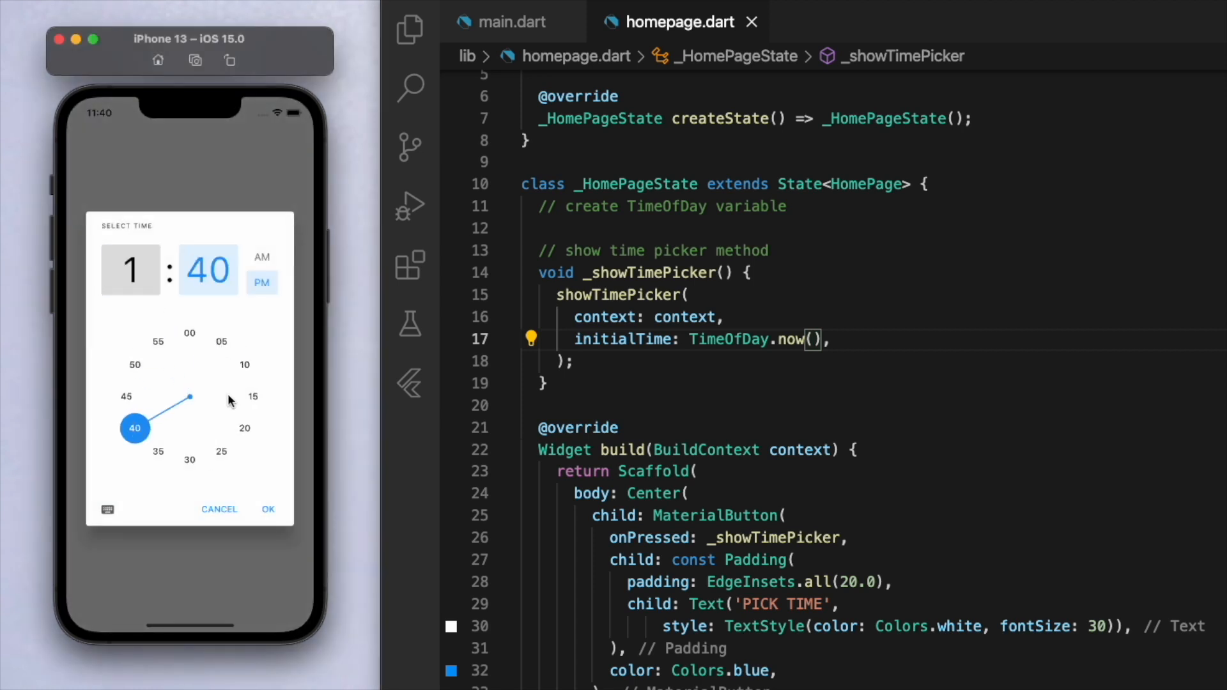
pyautogui.moveTo(135, 428); pyautogui.dragTo(245, 366)
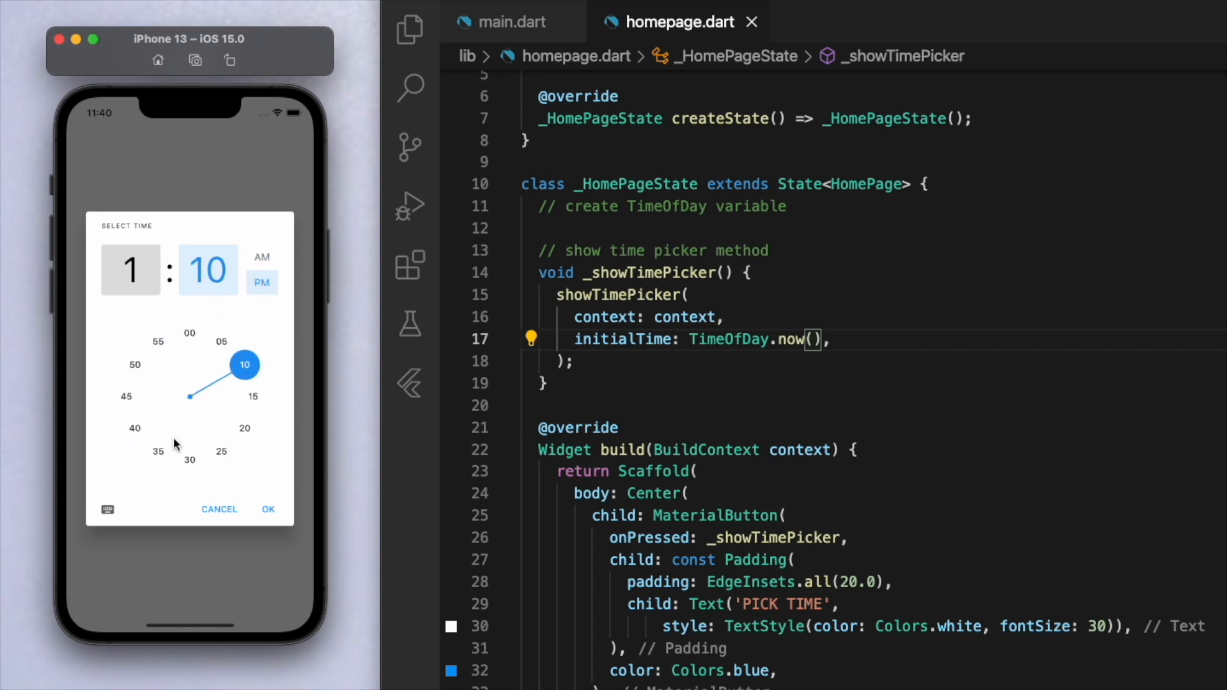
pyautogui.click(107, 510)
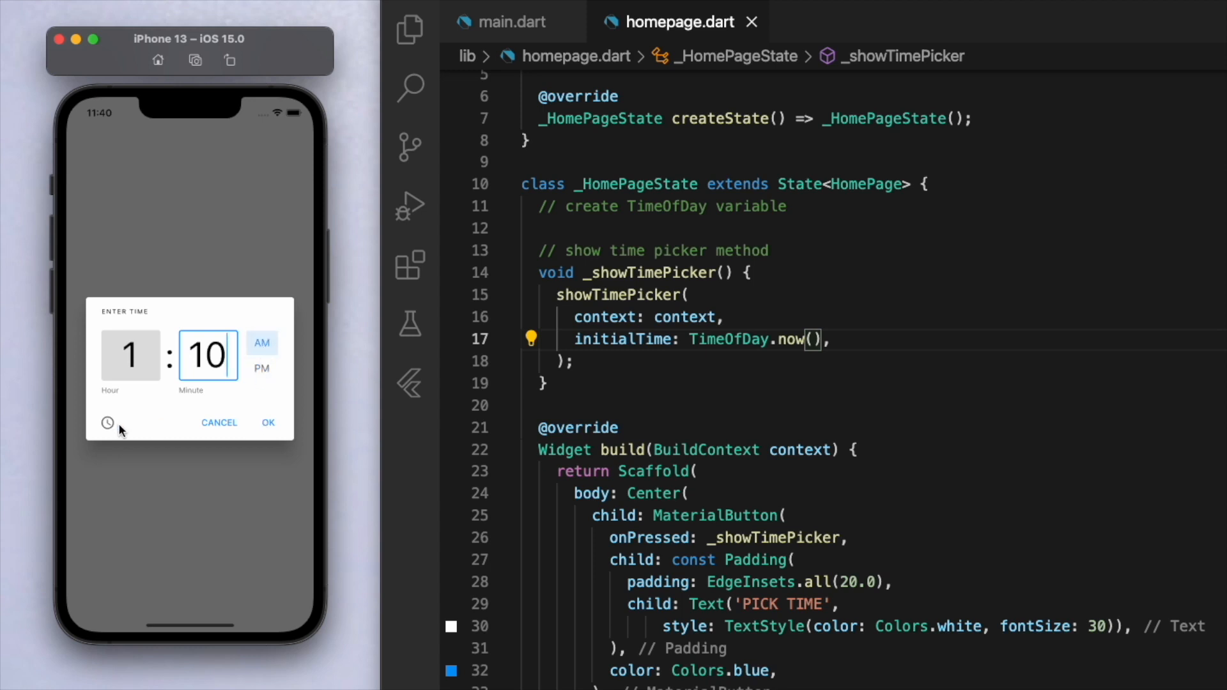
pyautogui.click(107, 423)
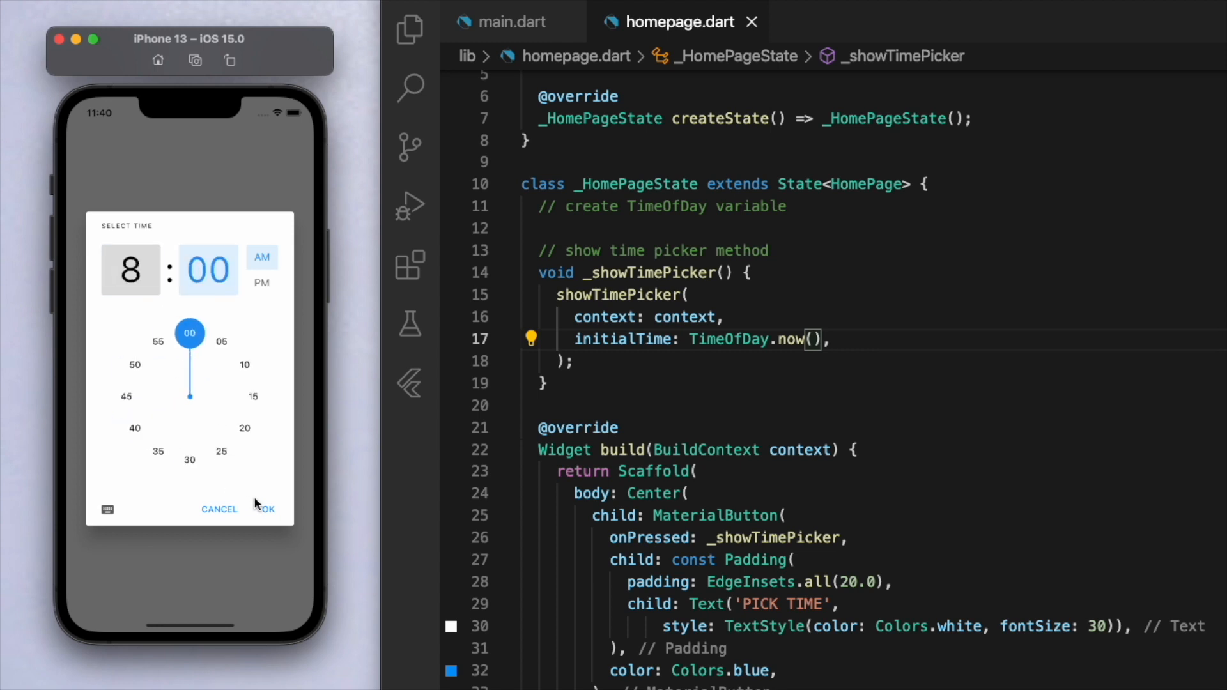
pyautogui.click(269, 509)
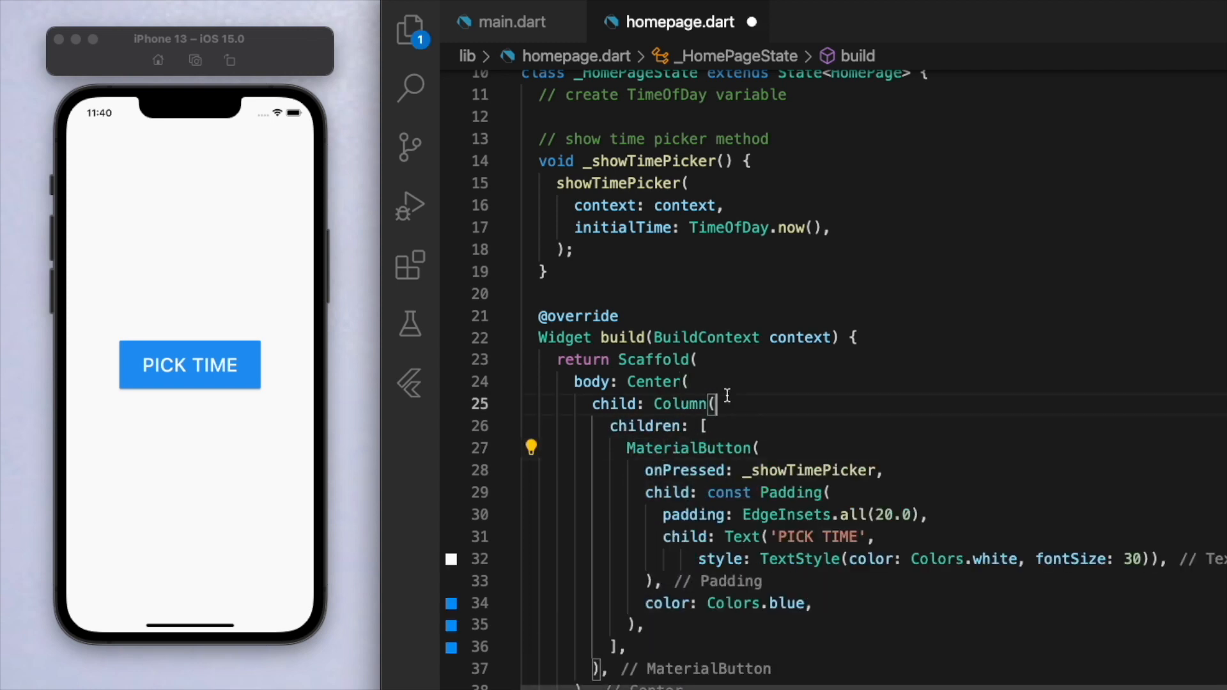
# - Put a 50-point 'Time' label above the button in a spaceEvenly Column, starting a TimeOfDay variable
pyautogui.write('// button')
pyautogui.write('// display')
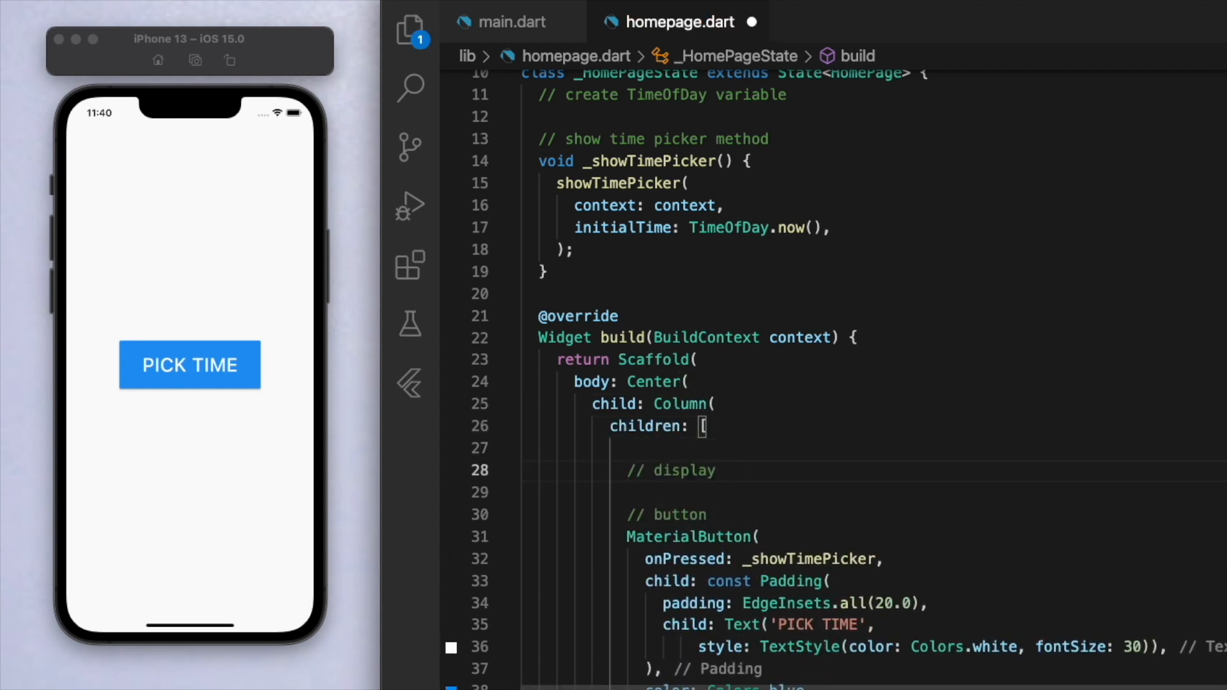
pyautogui.write('Text()')
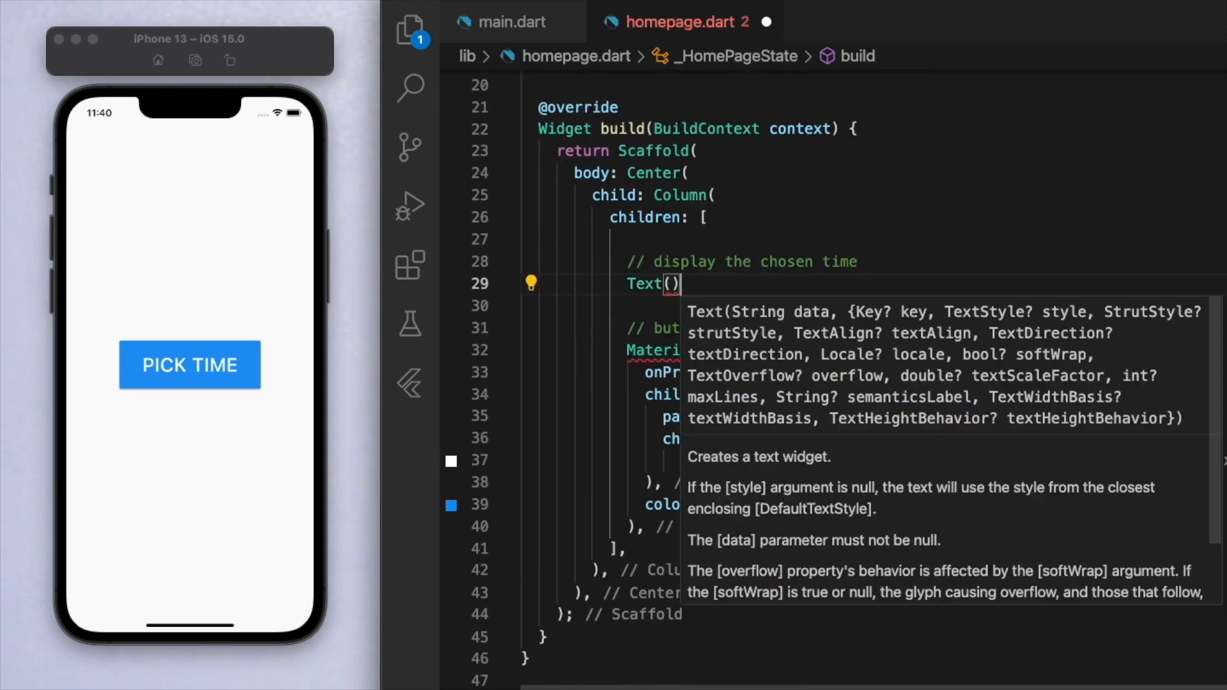
pyautogui.write("'Time'")
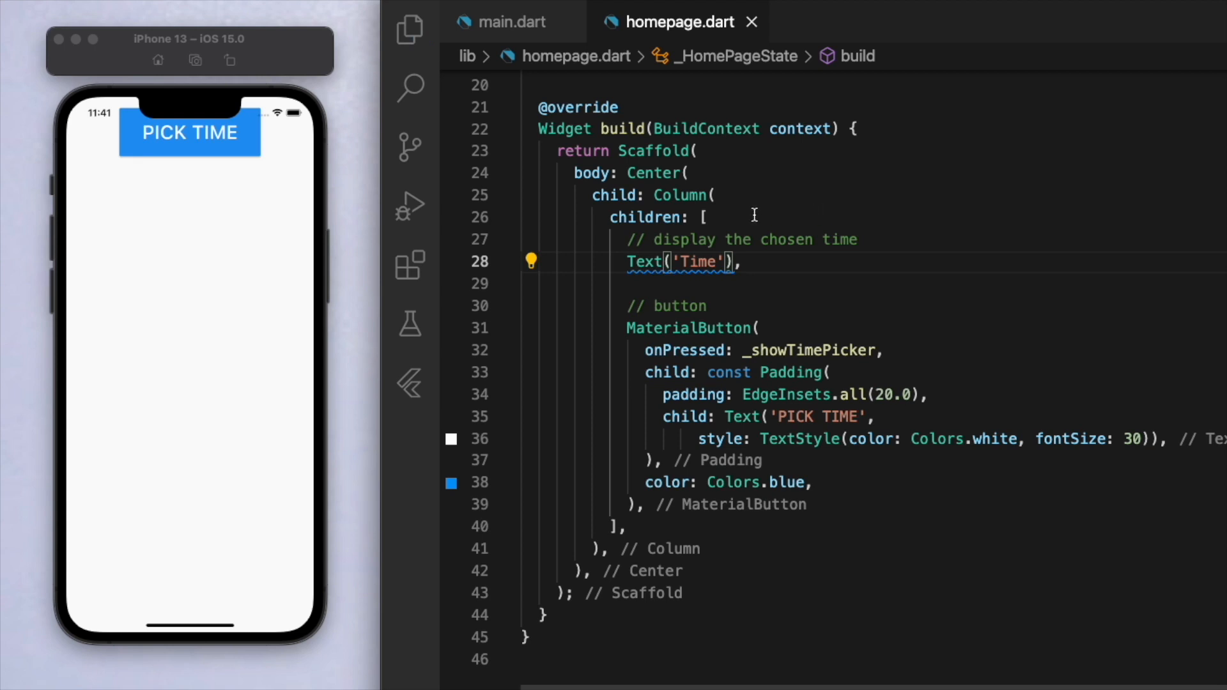
pyautogui.write('mainAxisAlignment: MainAxisAlignment.spaceEvenly')
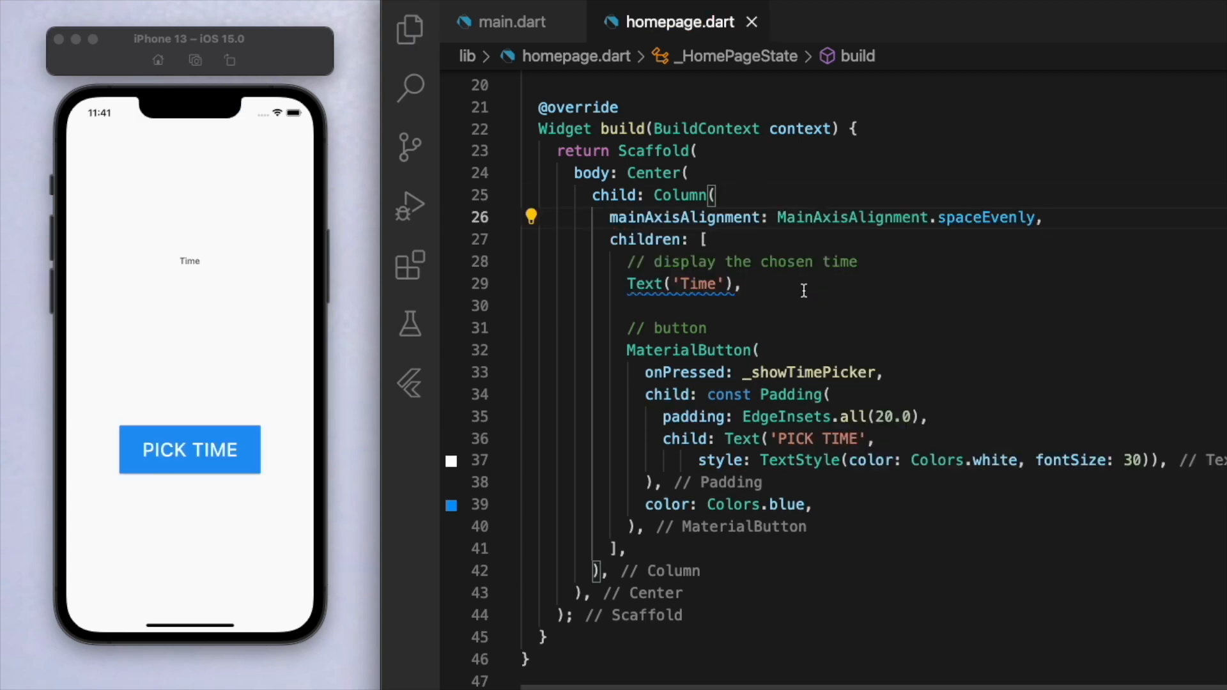
pyautogui.write(', style')
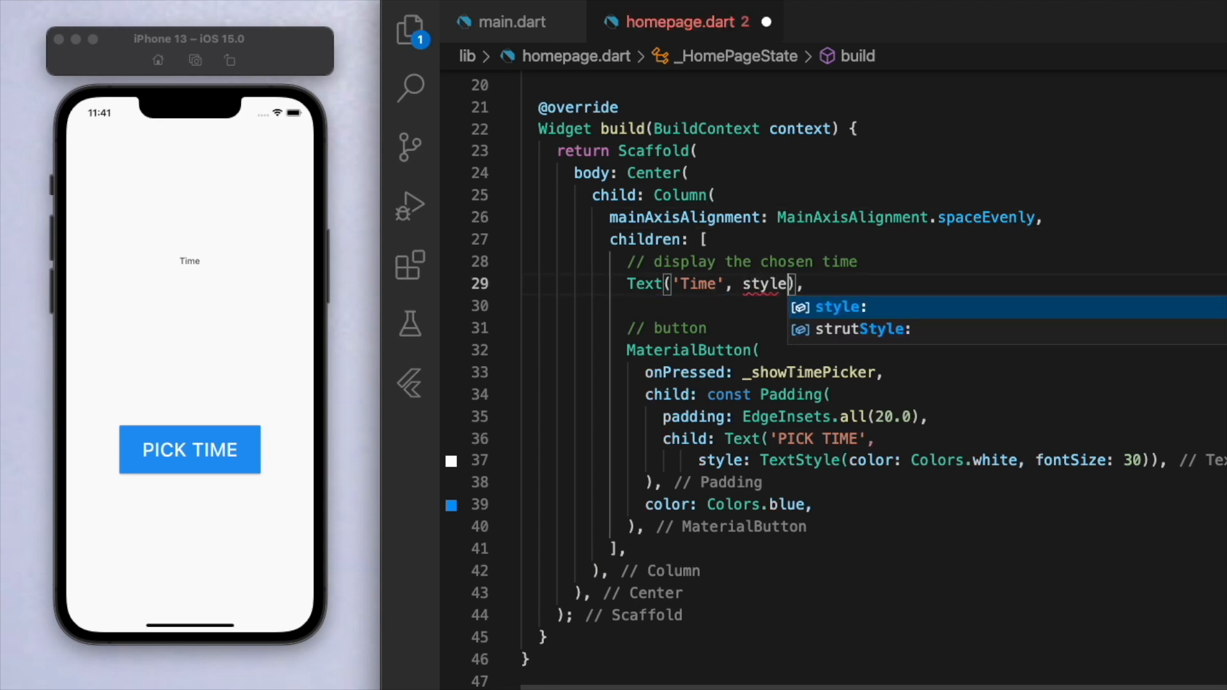
pyautogui.write('TextStyle(c')
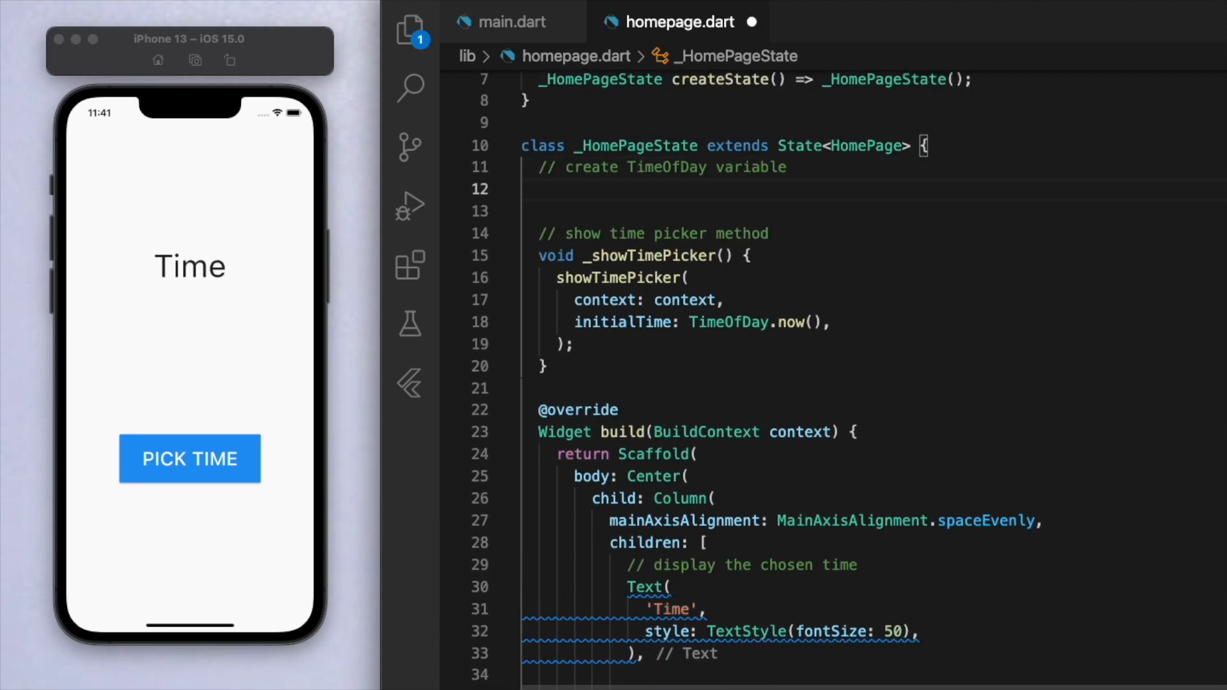
pyautogui.write('TimeOfDay _tim')
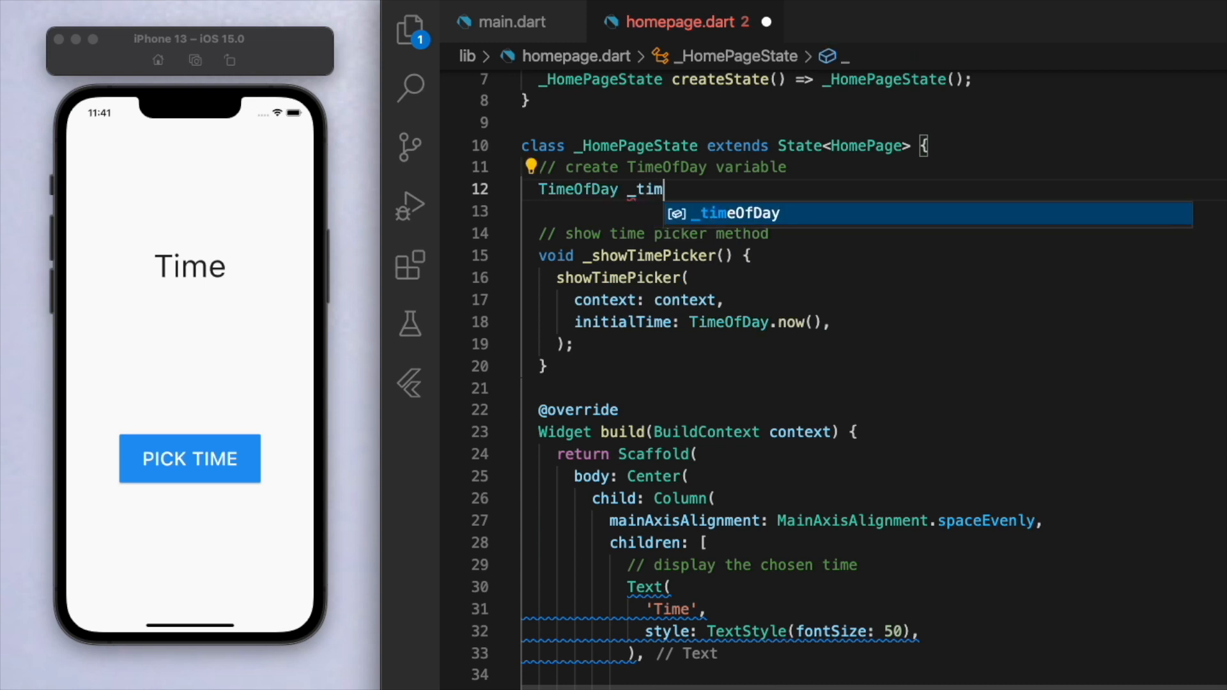
# - Set _timeOfDay to TimeOfDay(hour: 8, minute: 30) and show it via format(context) in the label
pyautogui.write('eOfDay =')
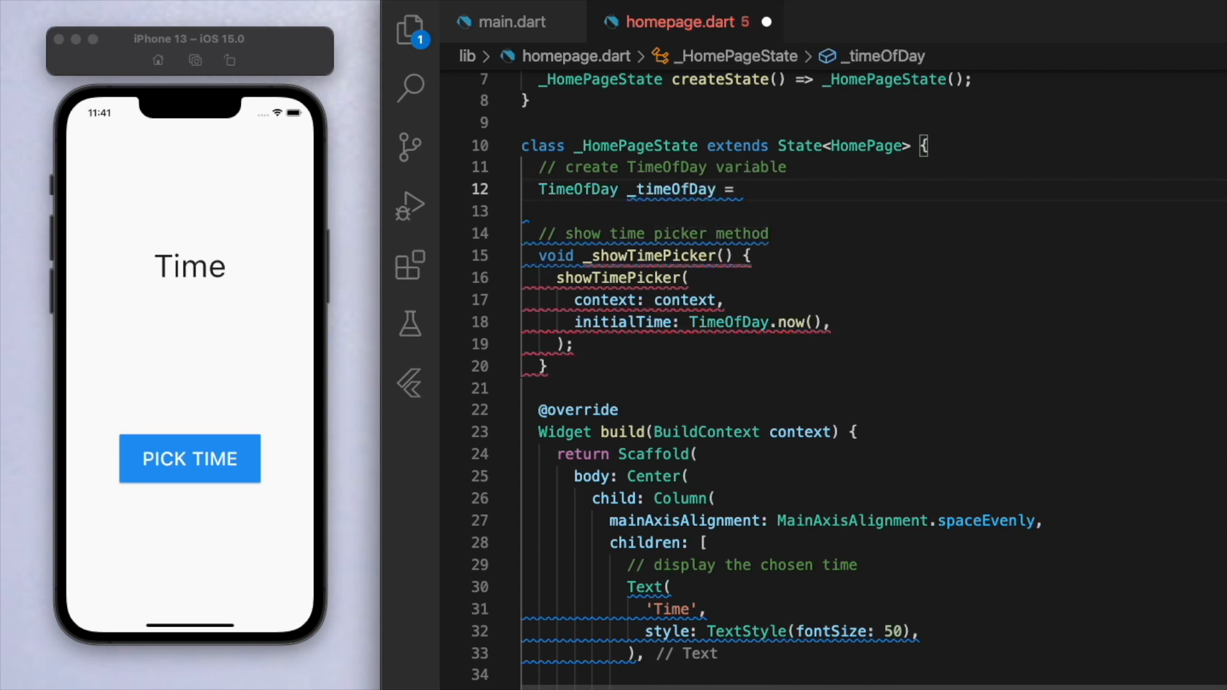
pyautogui.write('TimeOfDay(hour: hour, minute: minute)')
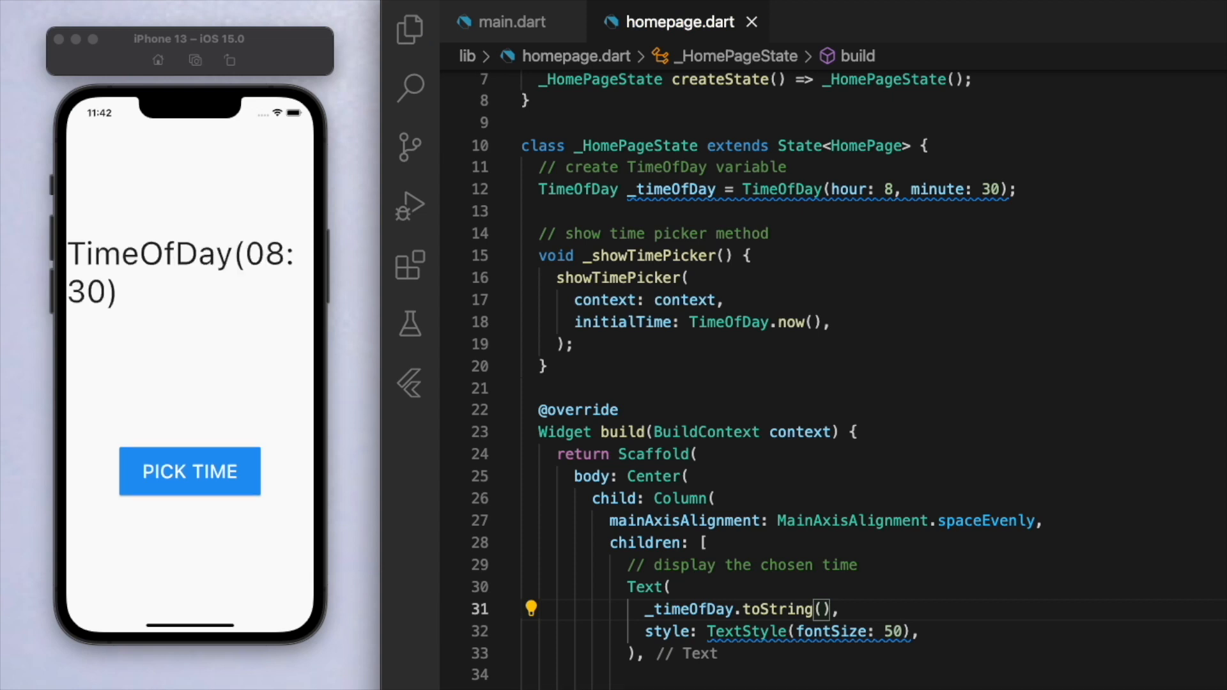
pyautogui.doubleClick(687, 610)
pyautogui.write('.')
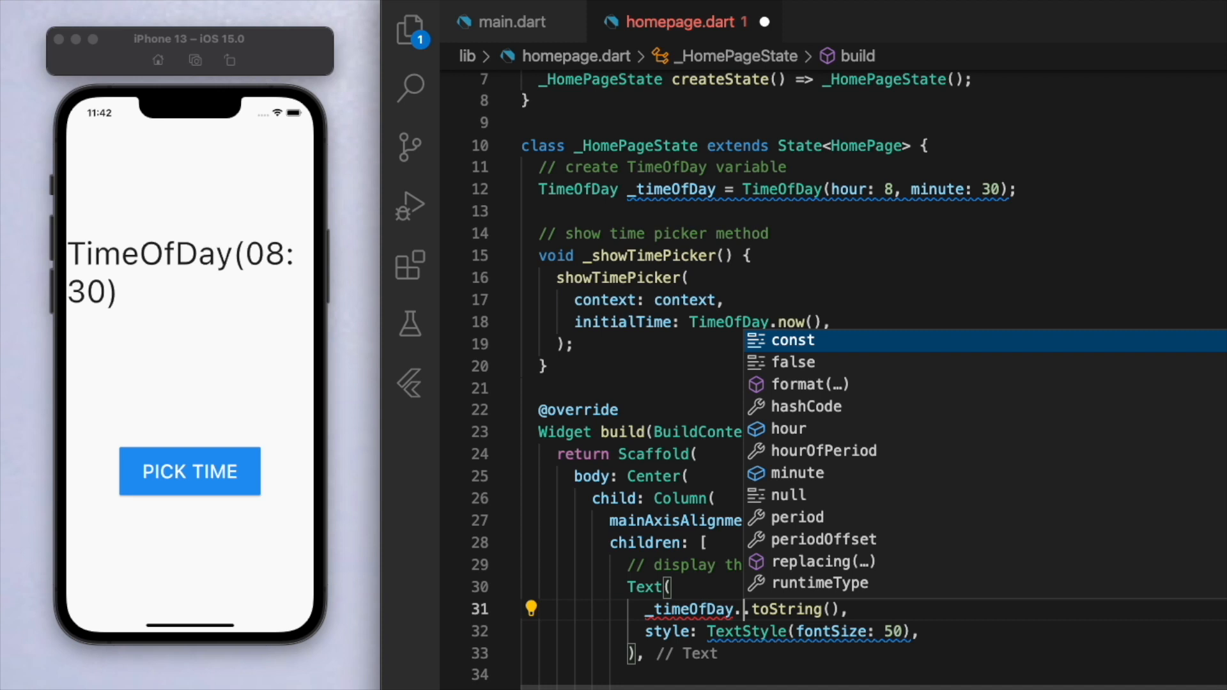
pyautogui.moveTo(853, 395)
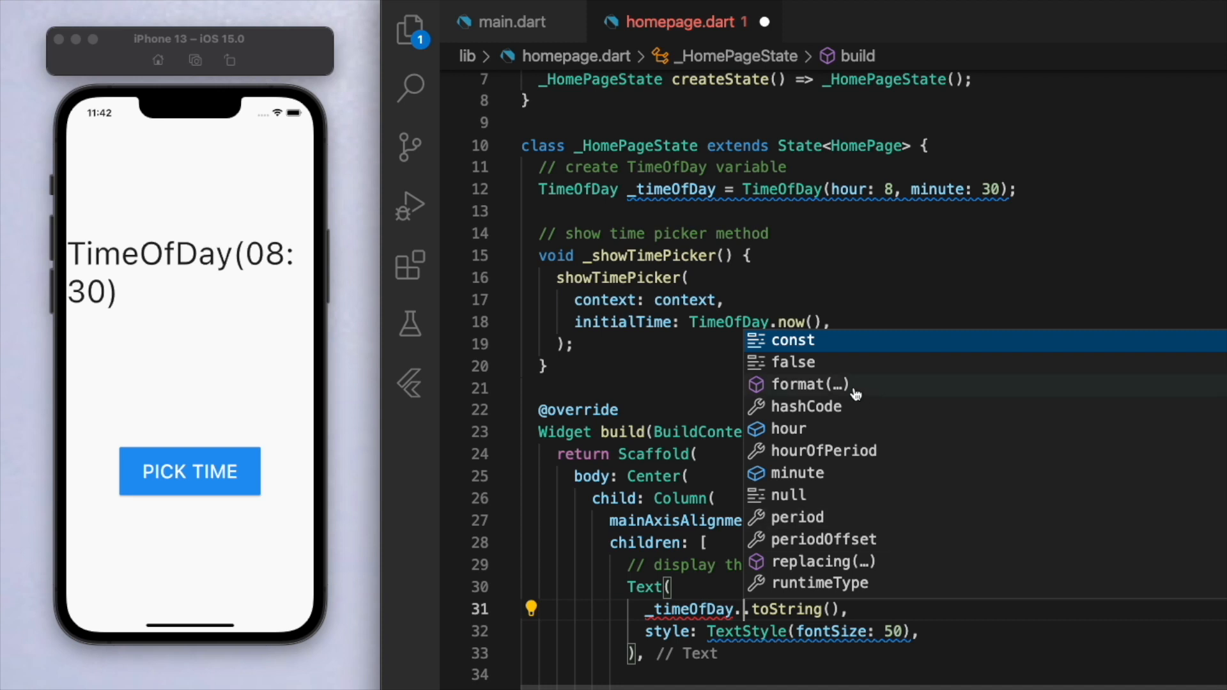
pyautogui.click(810, 383)
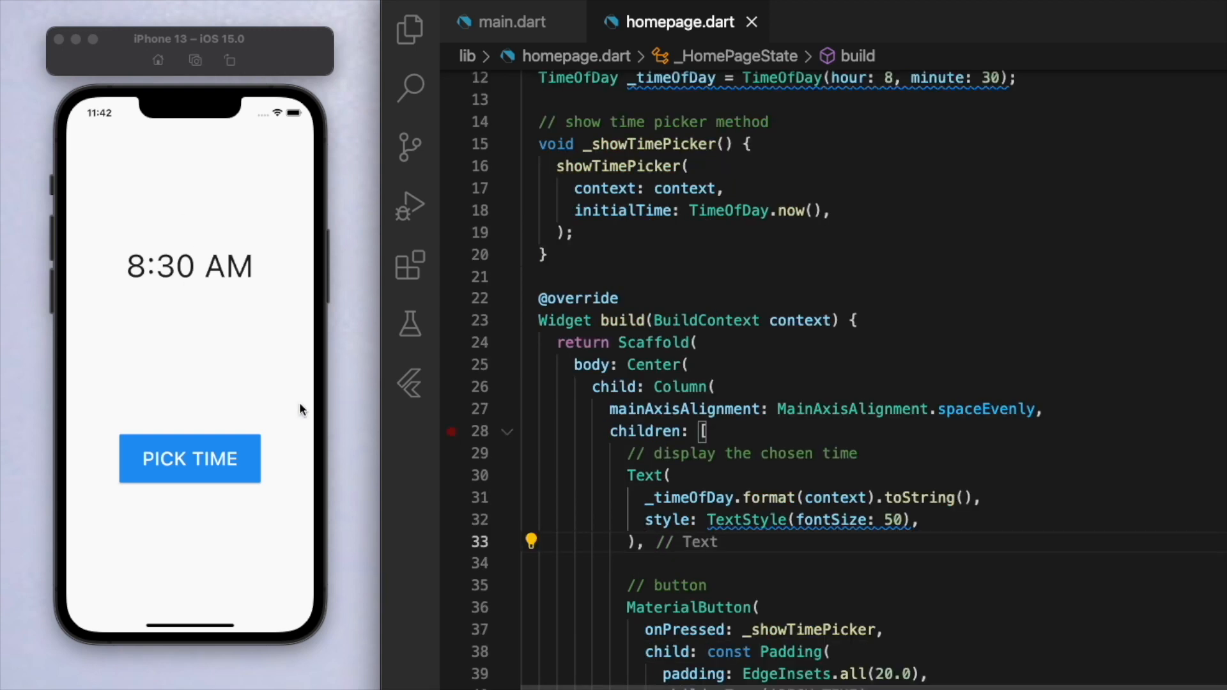
pyautogui.click(189, 459)
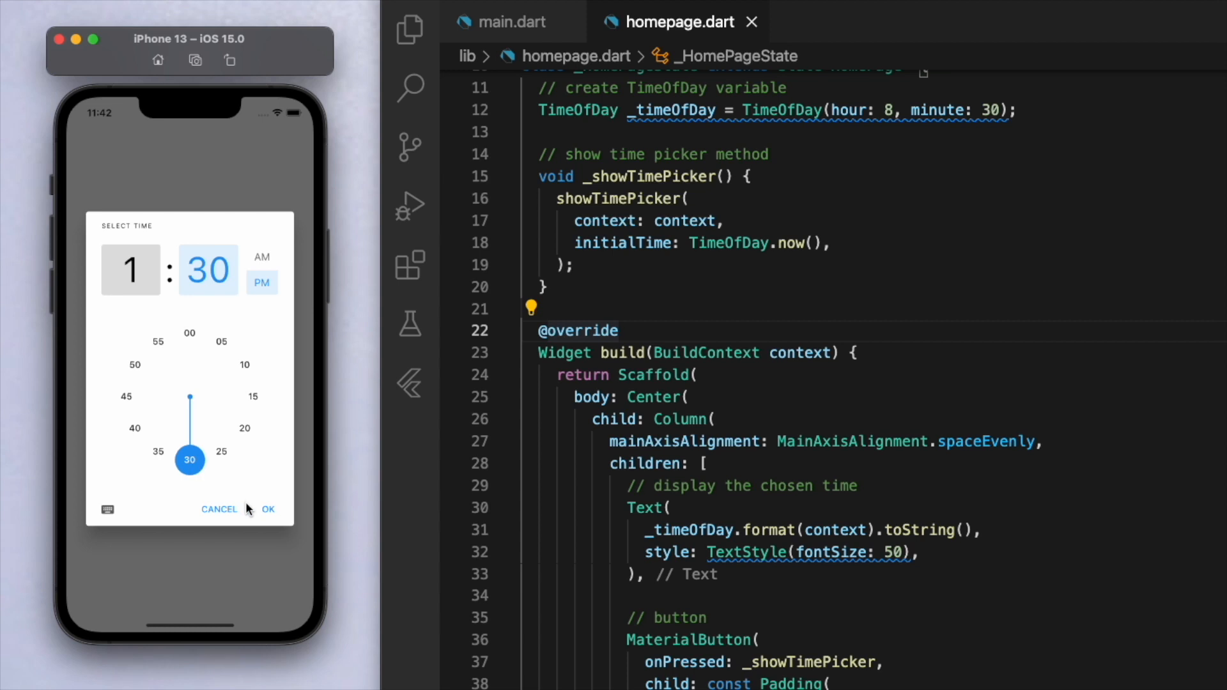
pyautogui.click(220, 510)
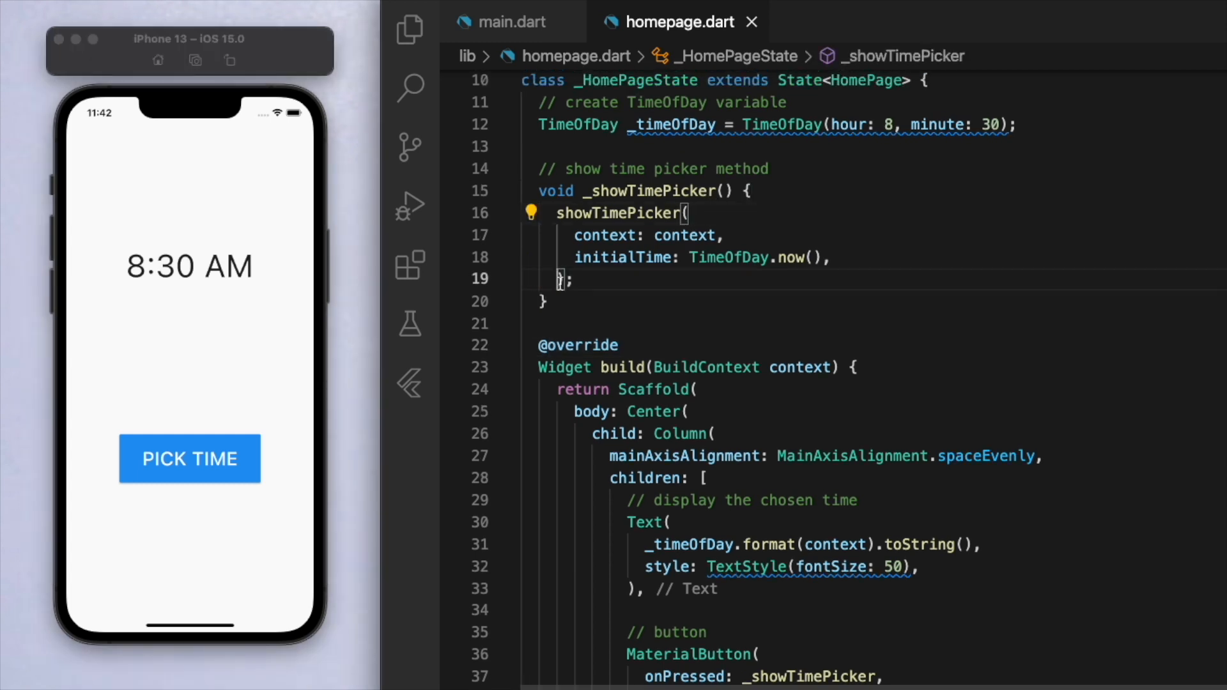
# - Append a .then callback to the showTimePicker call
pyautogui.write('.then((value) => null')
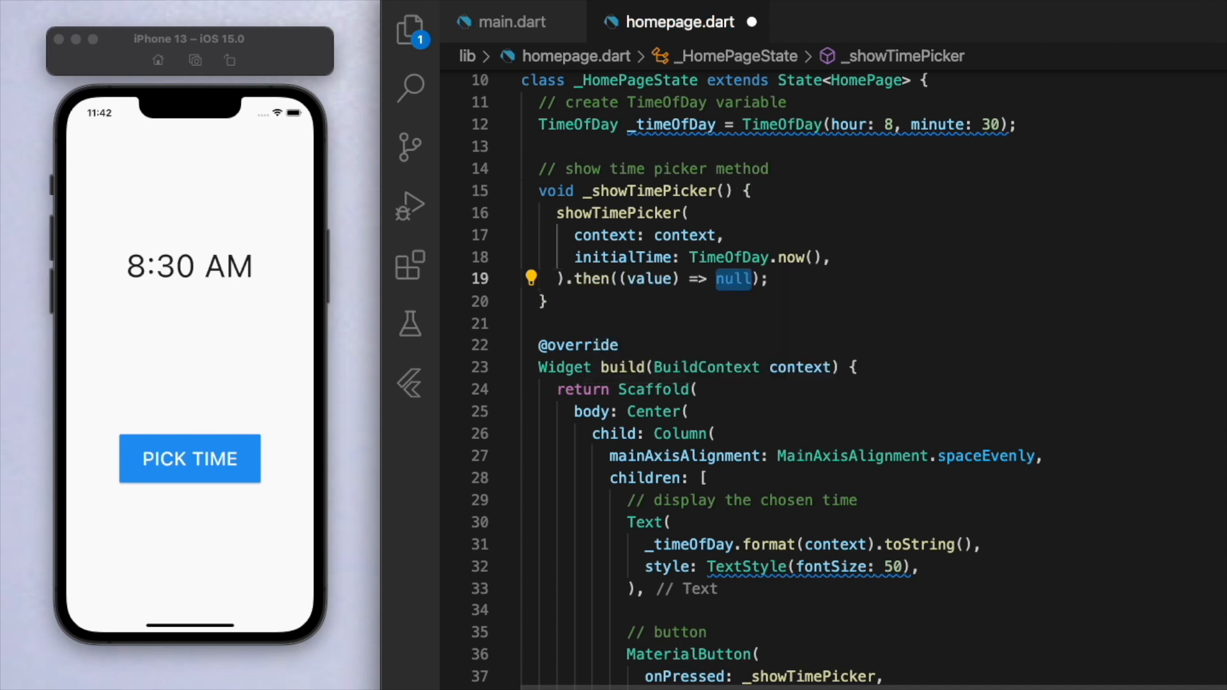
pyautogui.moveTo(648, 278)
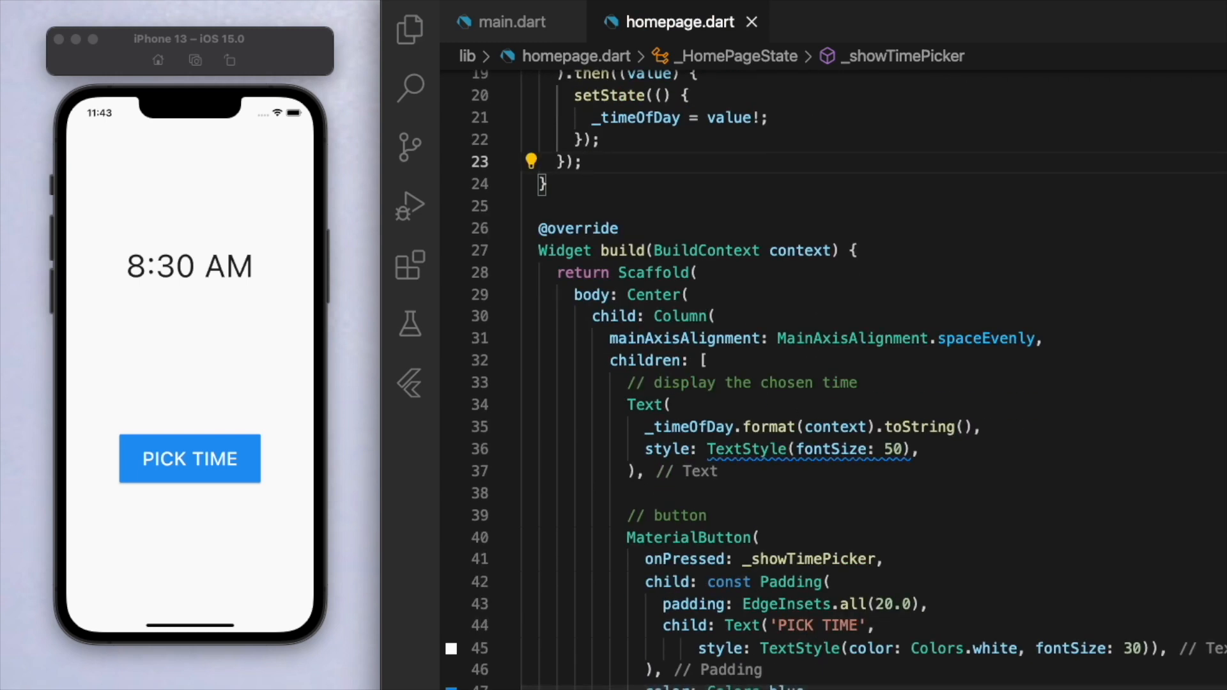
# - Open the time picker and accept 12:20 PM
pyautogui.click(189, 459)
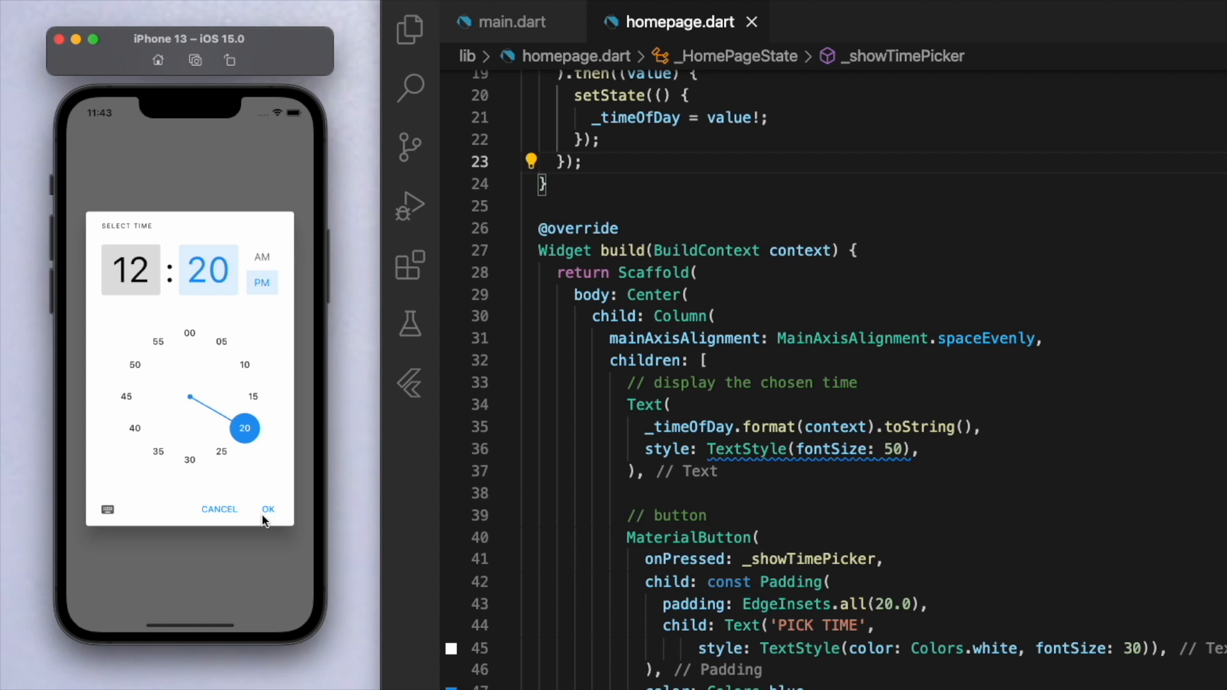
pyautogui.click(269, 509)
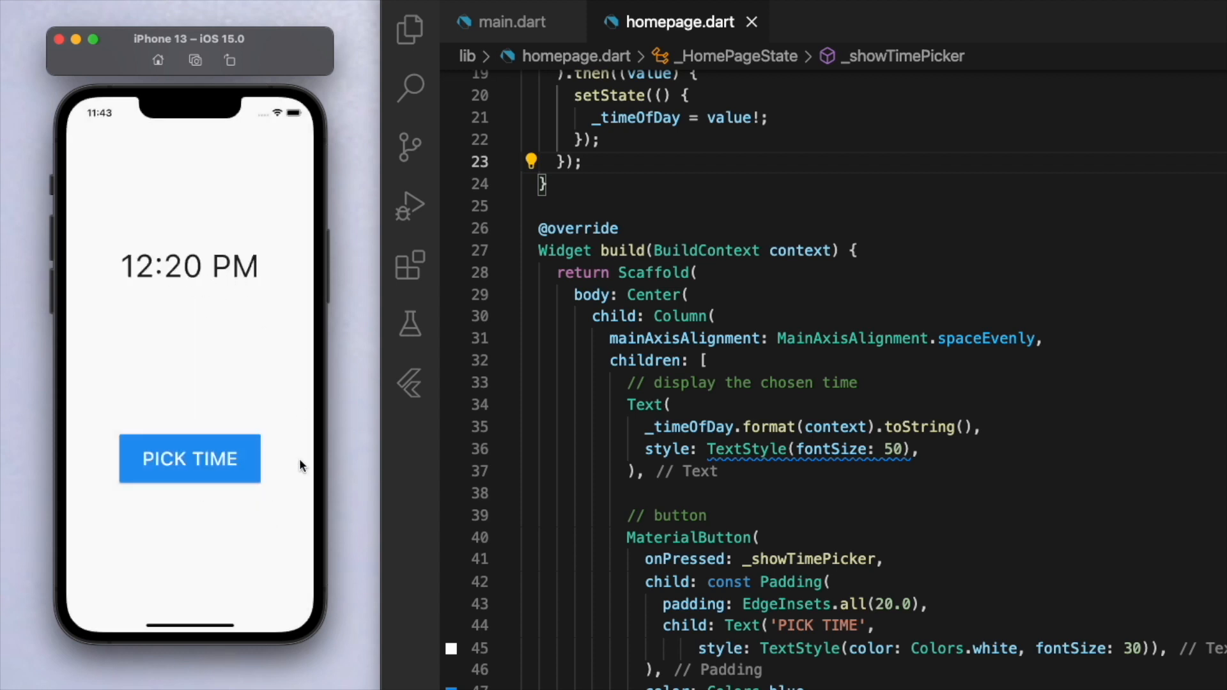
pyautogui.moveTo(793, 485)
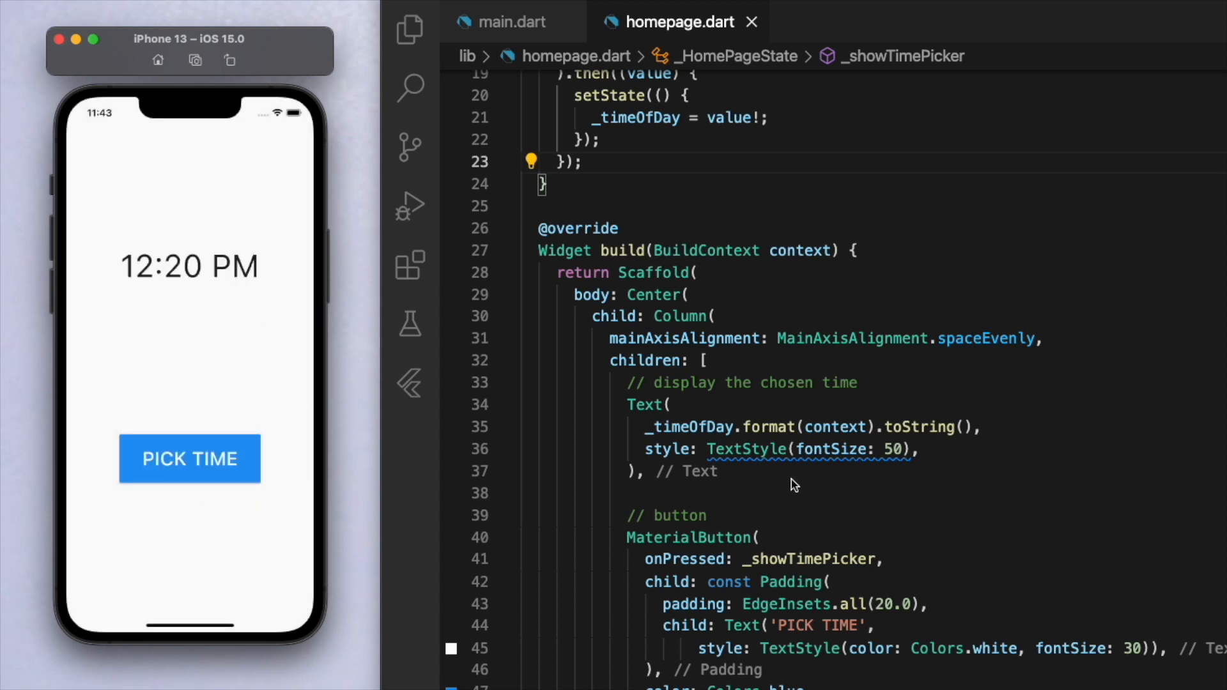